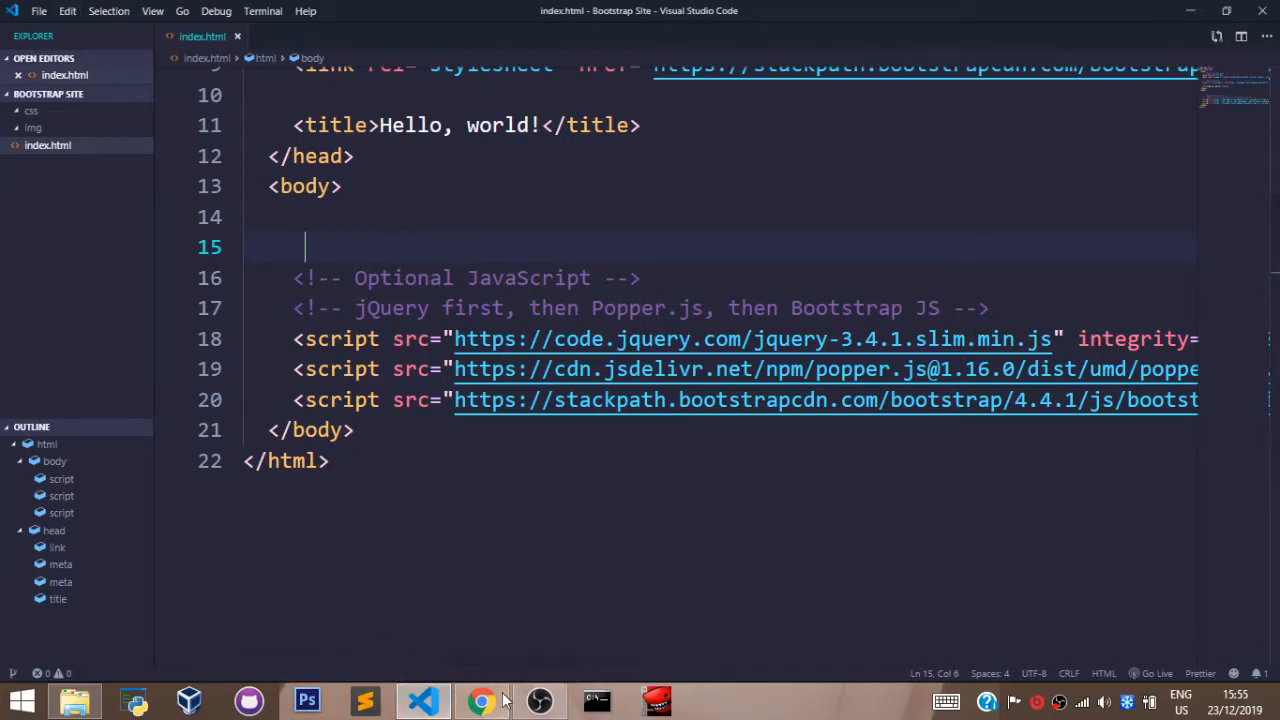
- Search the Bootstrap docs for 'form' and open the Forms page
{"action": "left_click", "coordinate": [480, 700]}
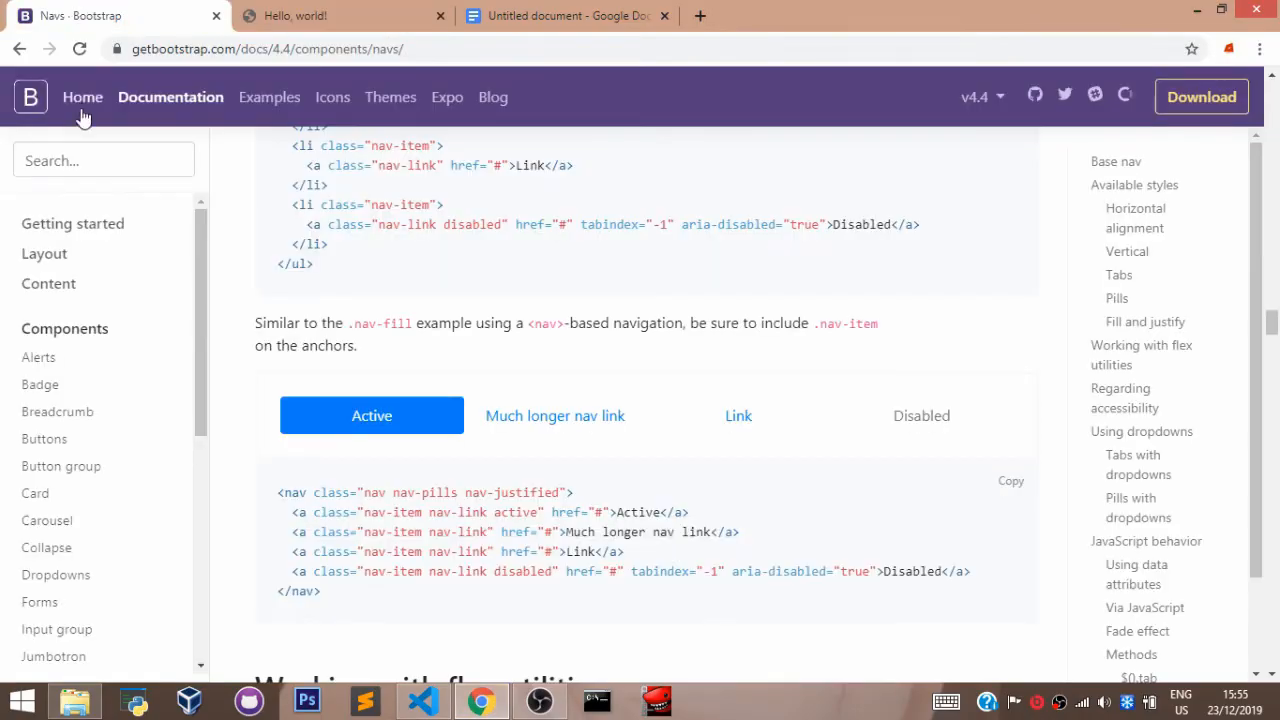
{"action": "type", "text": "form"}
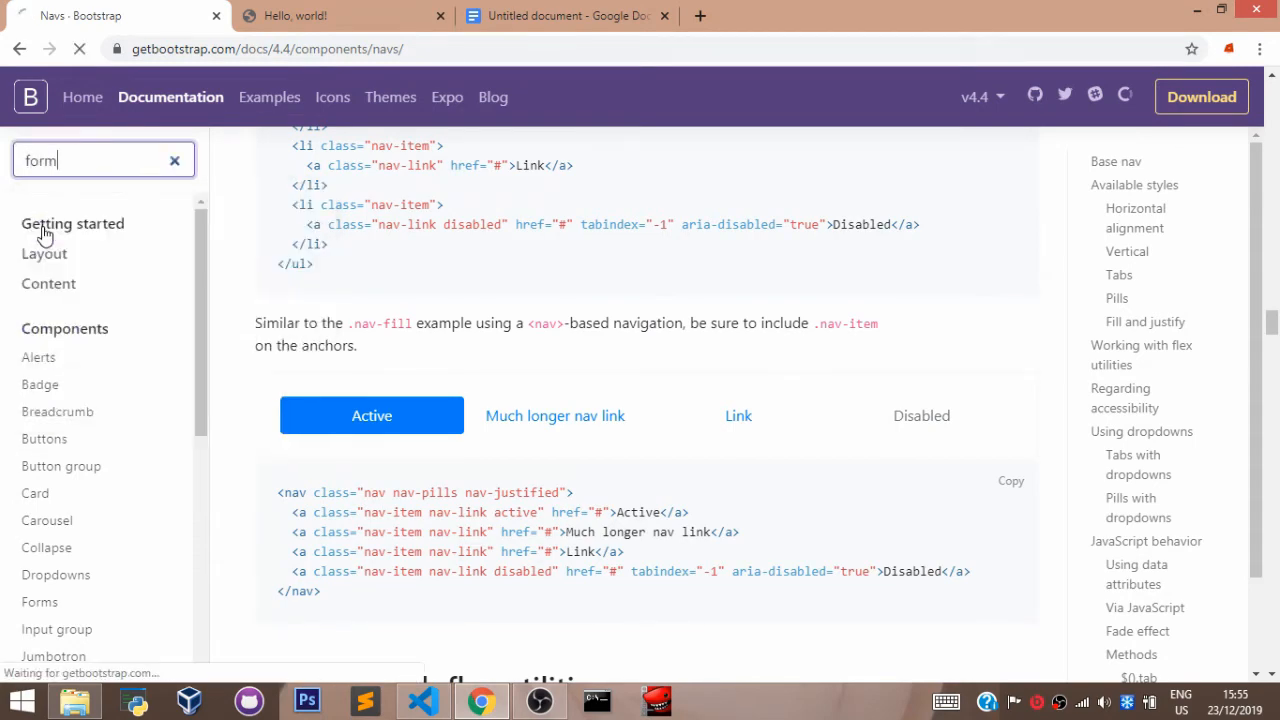
{"action": "left_click", "coordinate": [40, 600]}
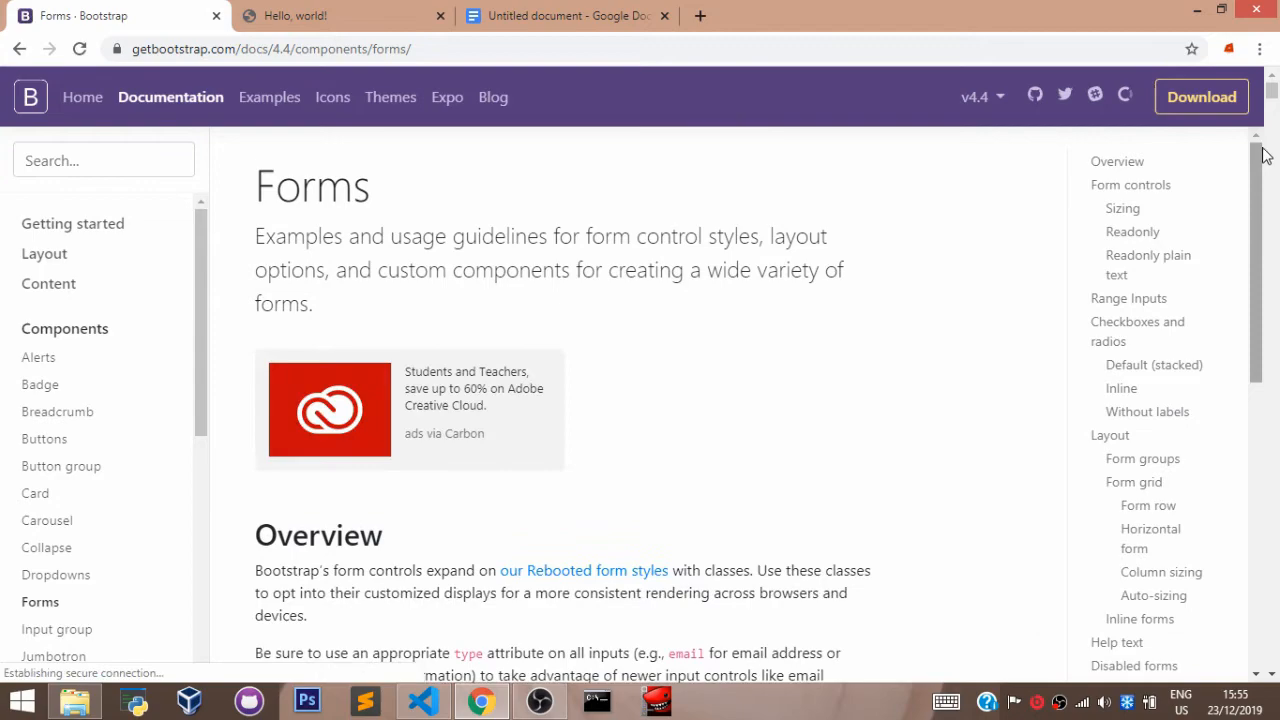
- Scroll down the Forms page to the Form row example and its code
{"action": "scroll", "scroll_direction": "down", "scroll_amount": 3}
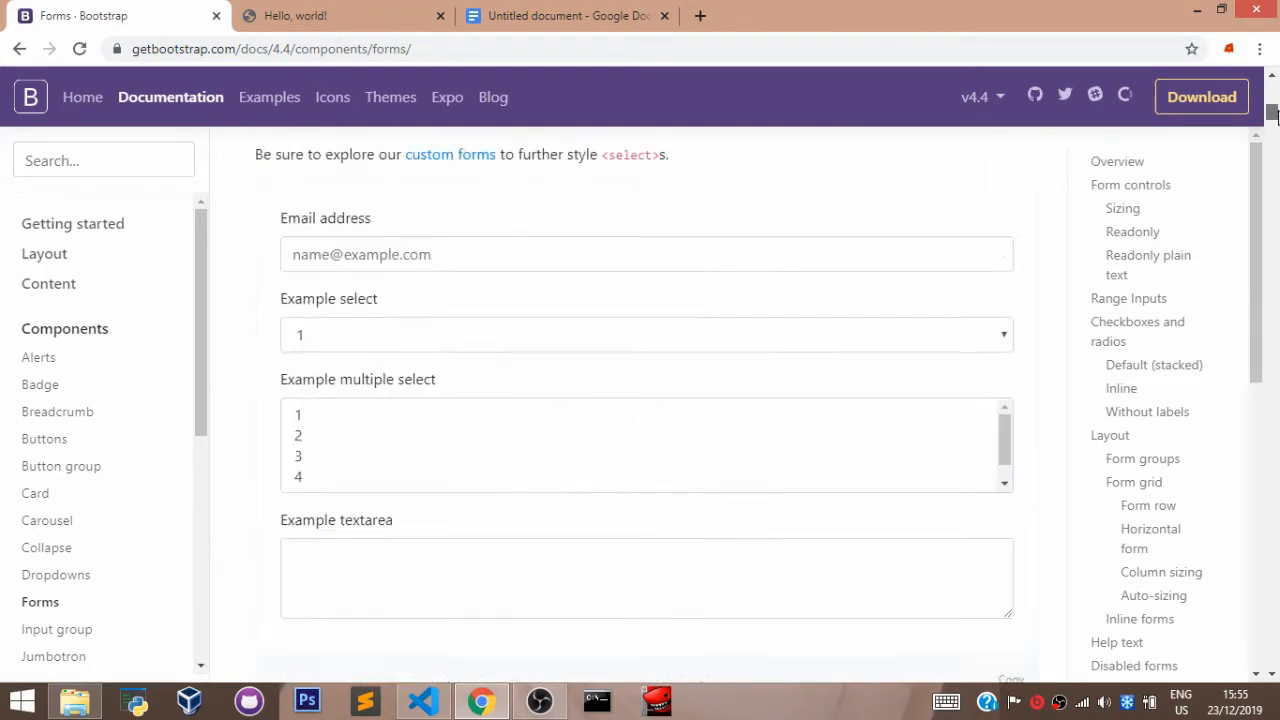
{"action": "scroll", "scroll_direction": "down", "scroll_amount": 3}
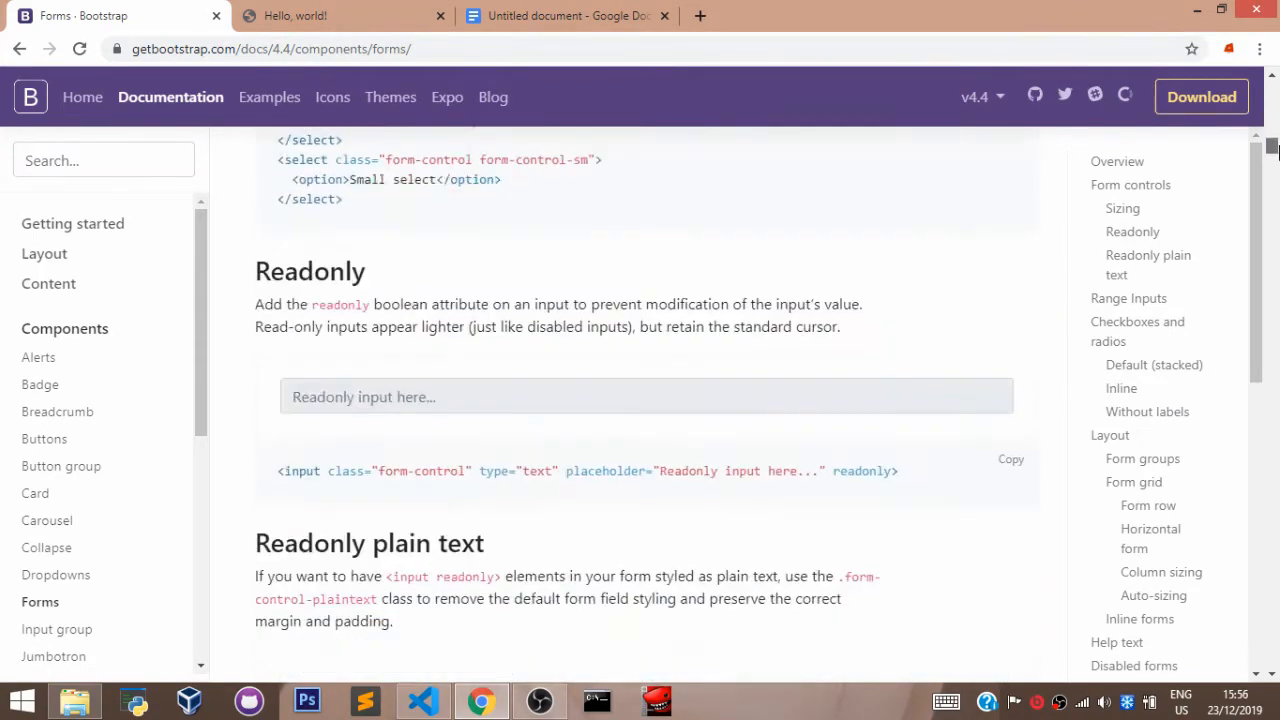
{"action": "scroll", "scroll_direction": "down", "scroll_amount": 3}
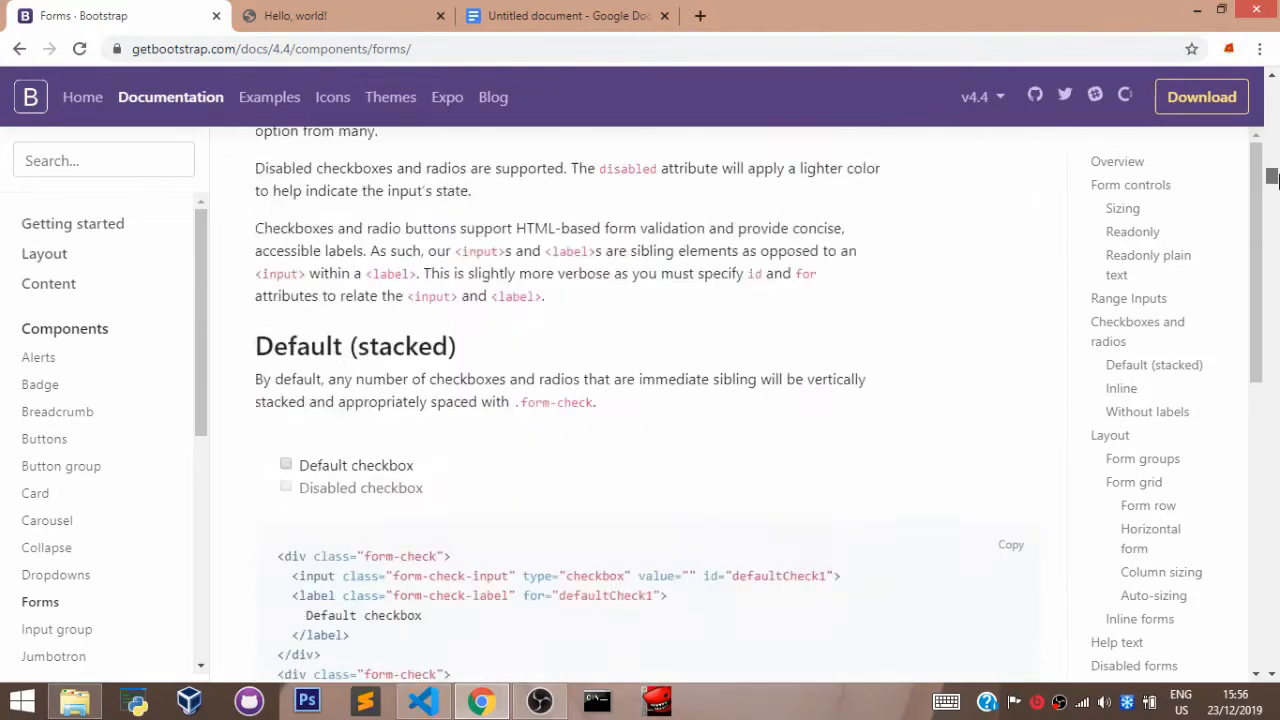
{"action": "scroll", "scroll_direction": "down", "scroll_amount": 3}
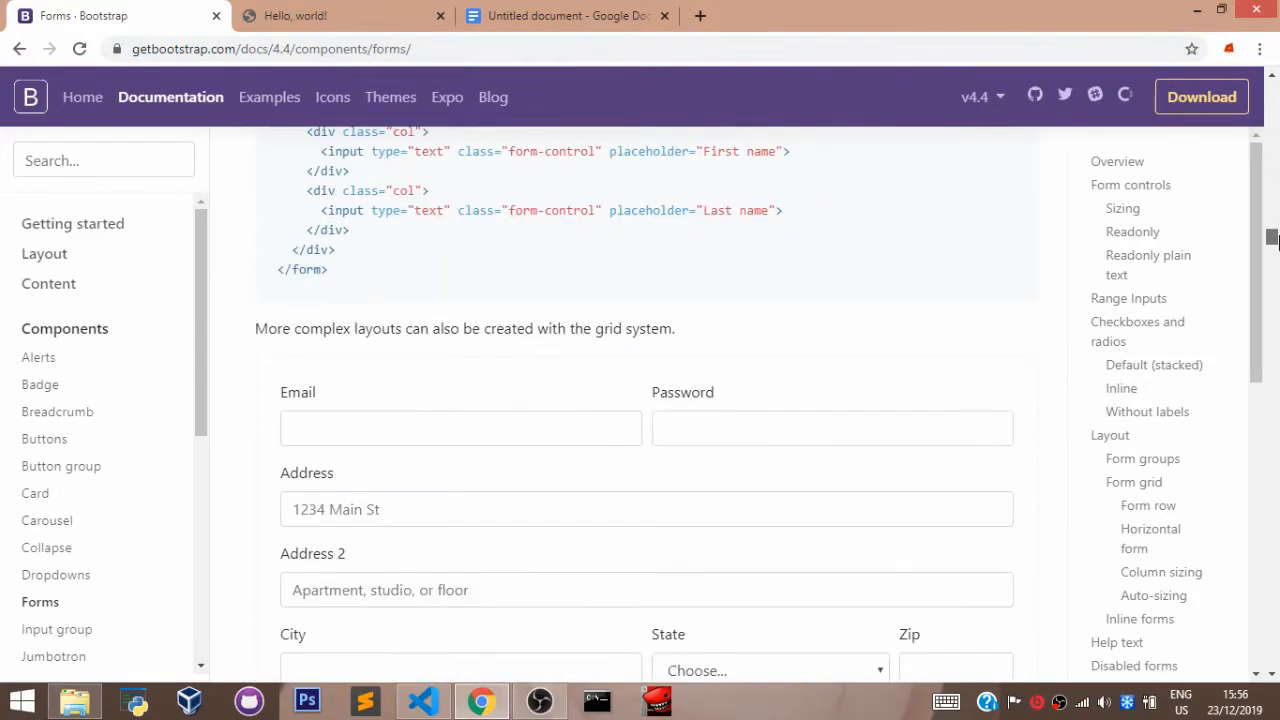
{"action": "scroll", "scroll_direction": "down", "scroll_amount": 3}
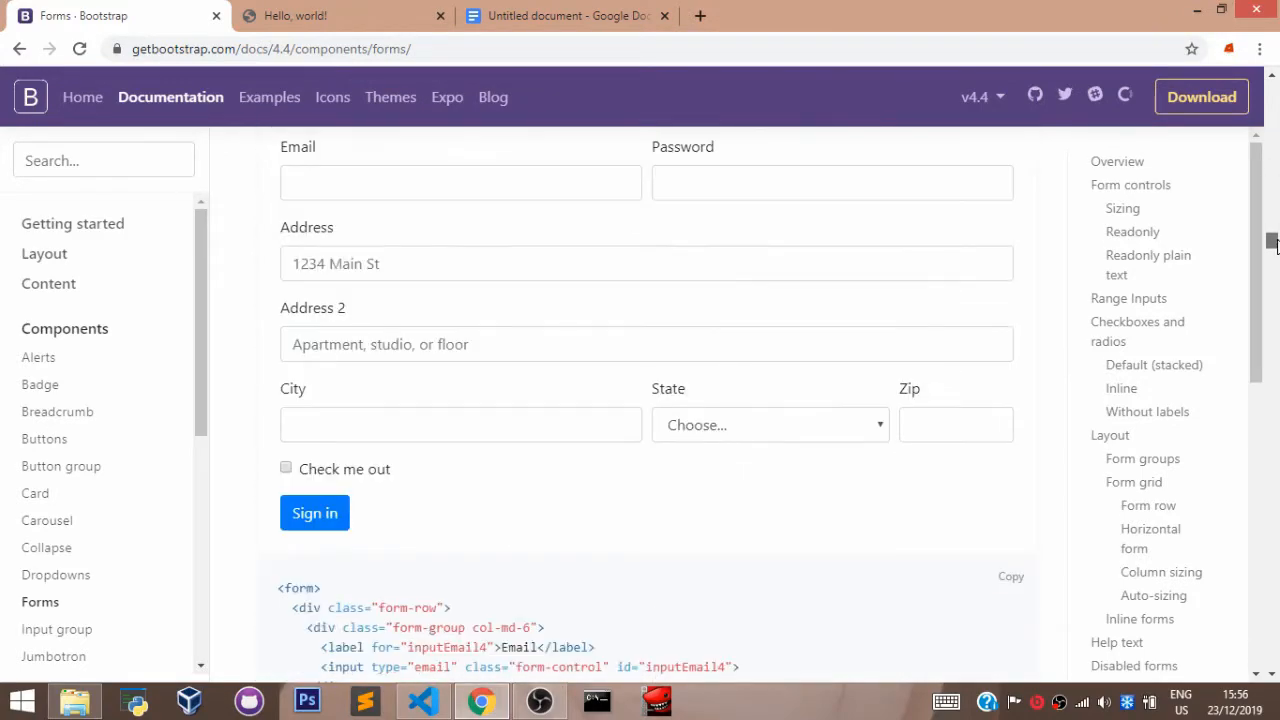
{"action": "scroll", "scroll_direction": "down", "scroll_amount": 3}
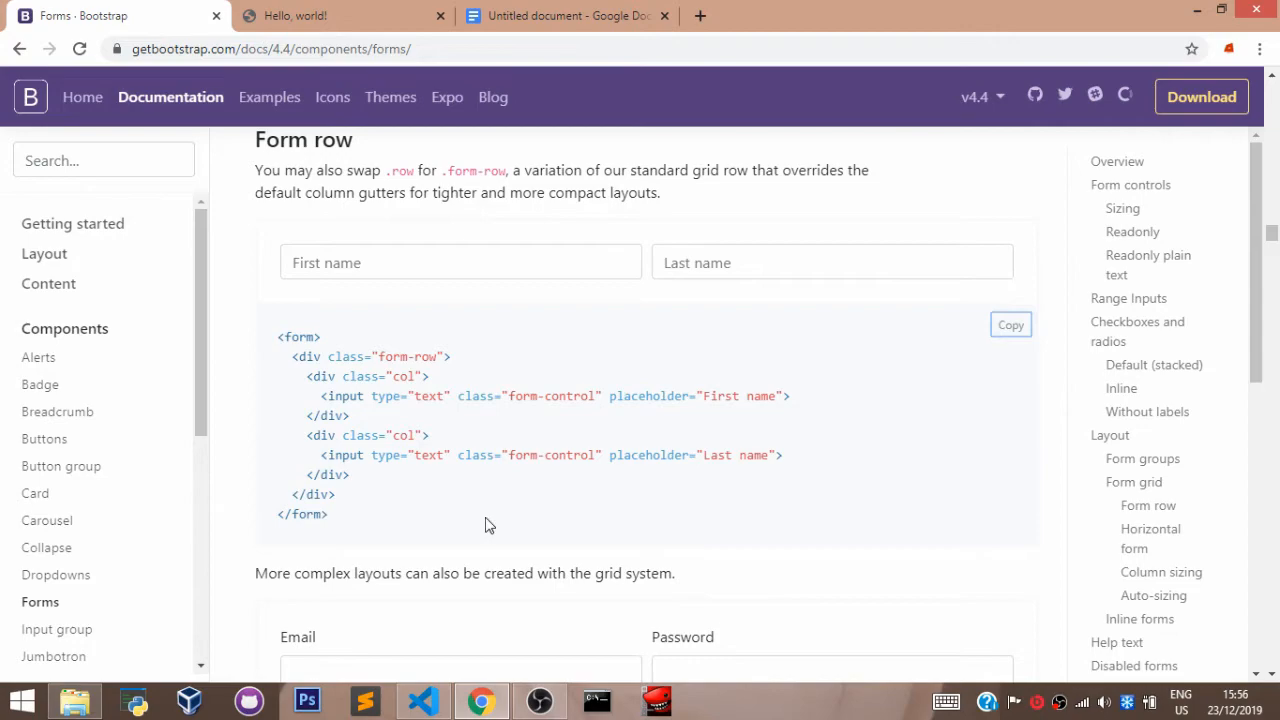
{"action": "mouse_move", "coordinate": [1010, 324]}
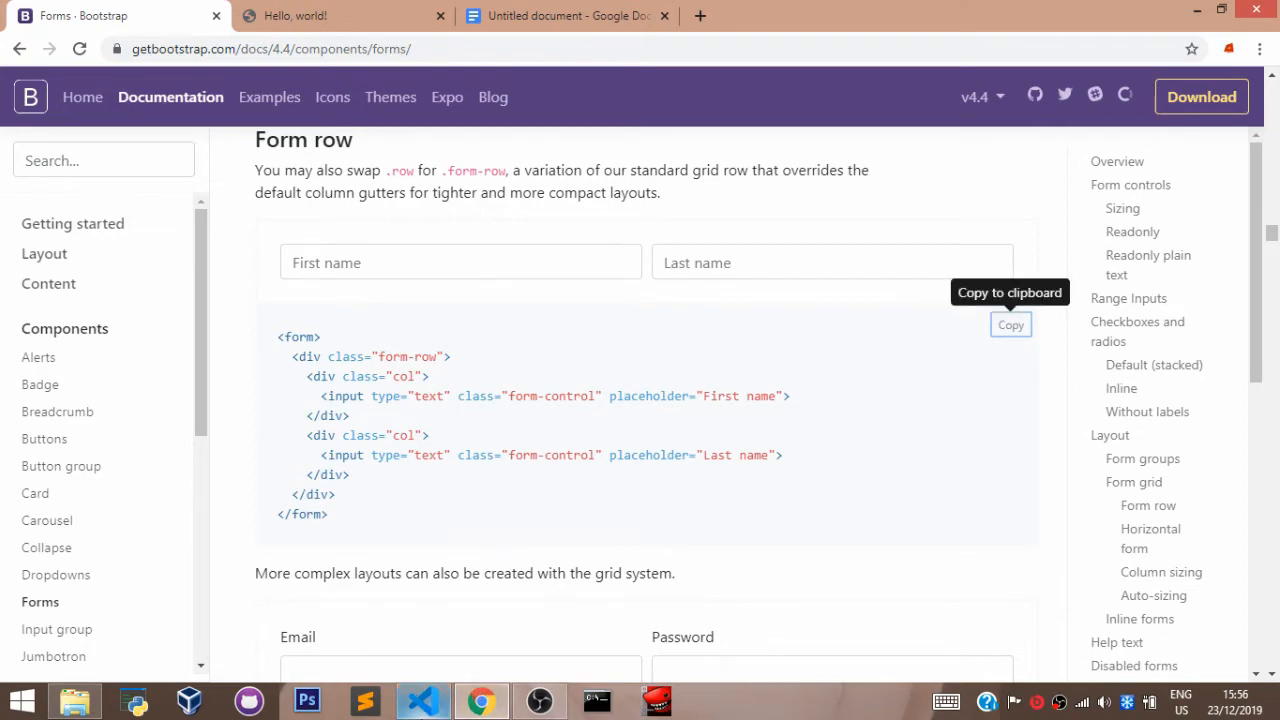
- Copy the Form row snippet into the index.html body and return to the browser
{"action": "left_click", "coordinate": [424, 700]}
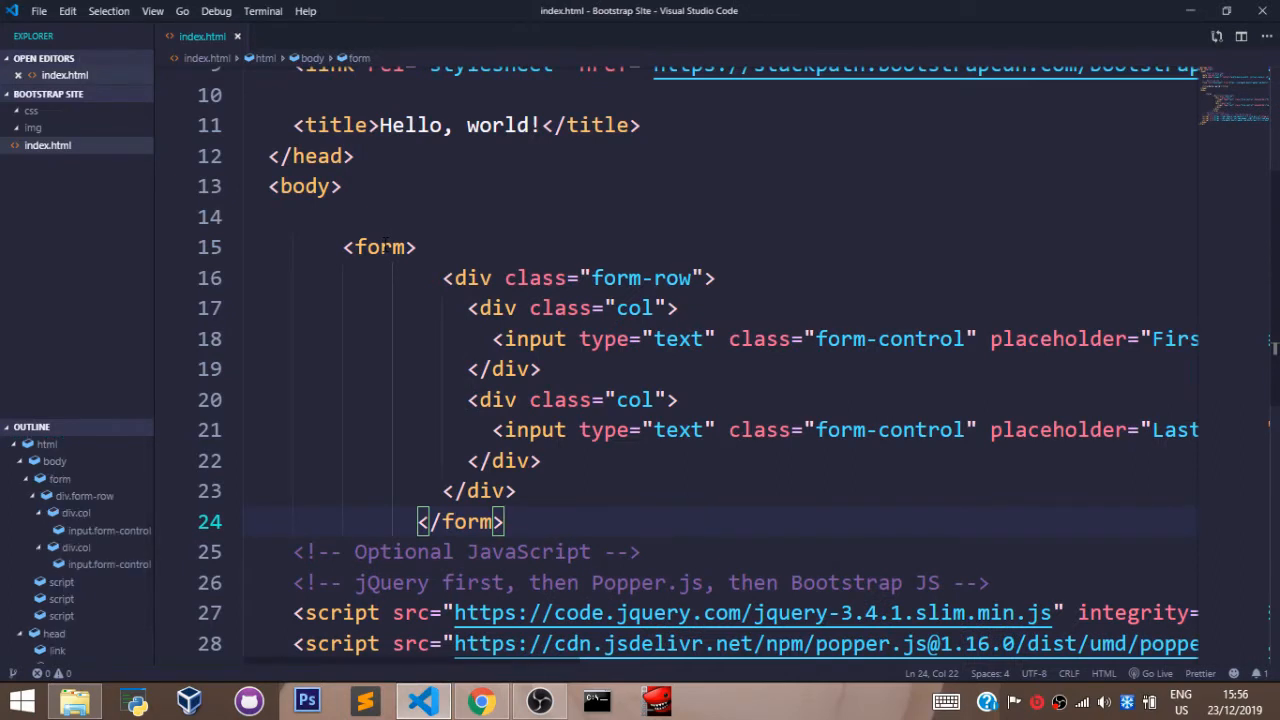
{"action": "left_click", "coordinate": [480, 700]}
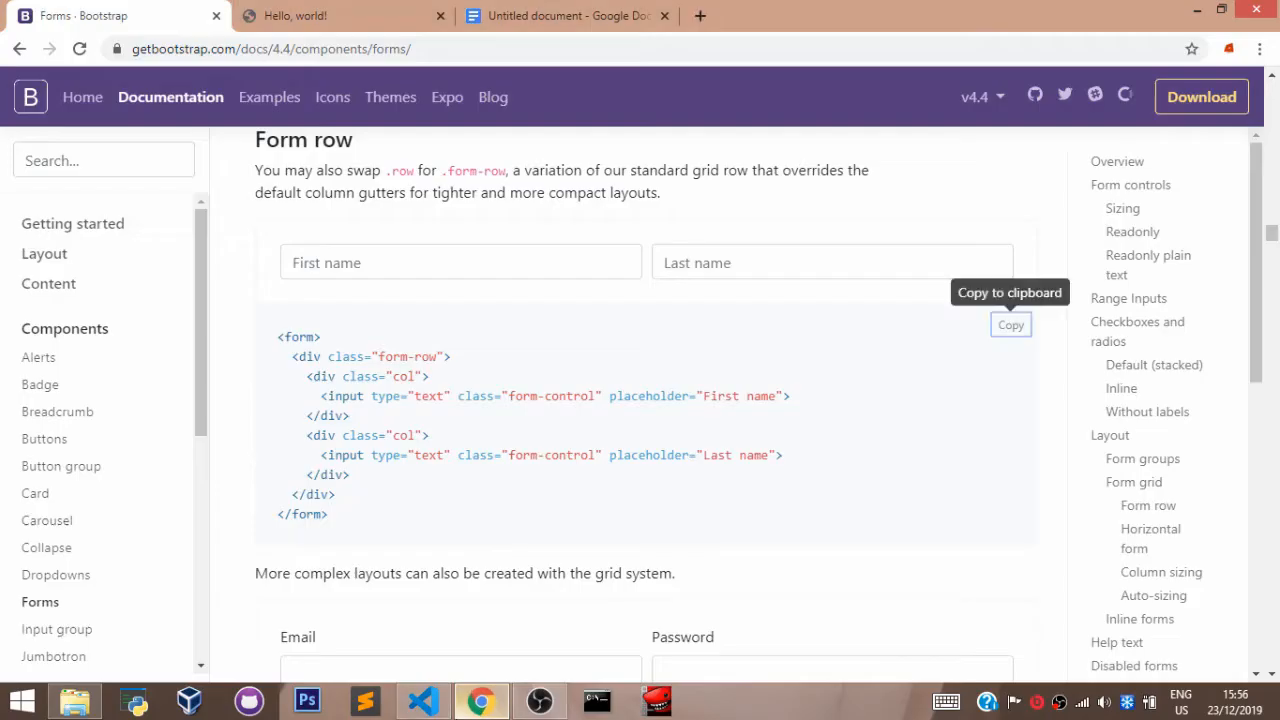
{"action": "mouse_move", "coordinate": [340, 8]}
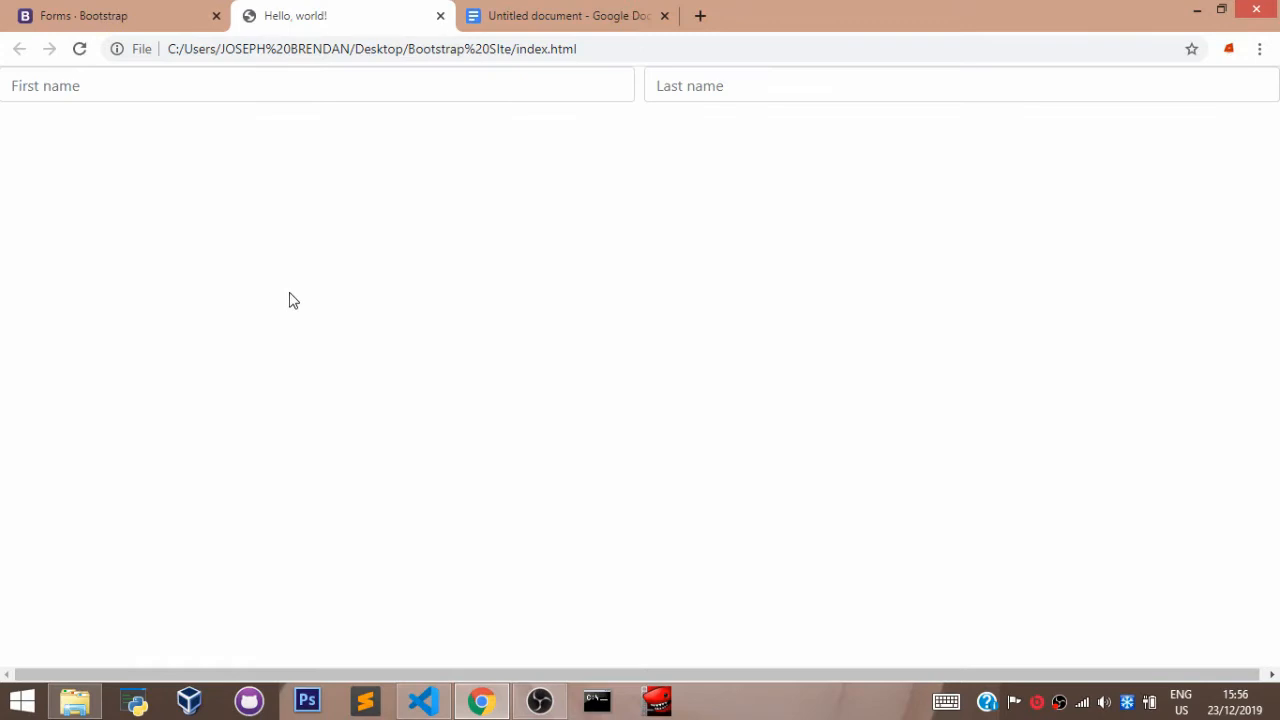
- Try the First name and Last name fields, then return to the Bootstrap Forms docs
{"action": "left_click", "coordinate": [316, 84]}
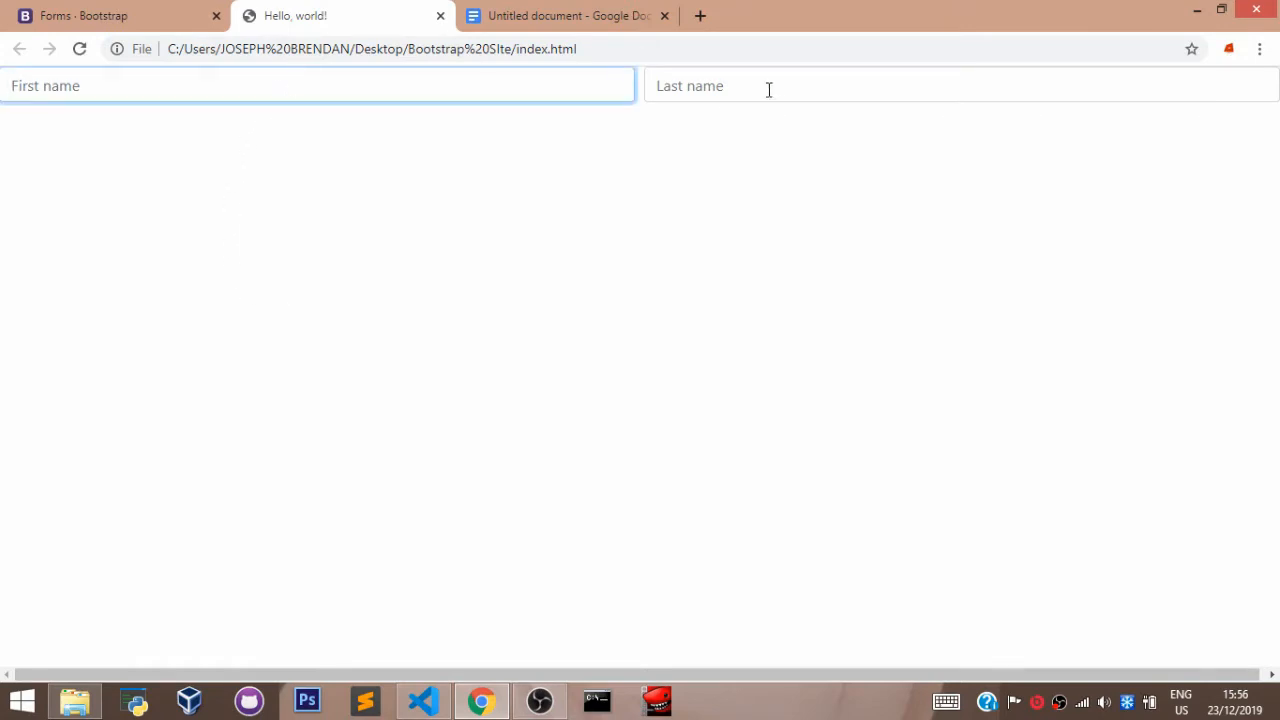
{"action": "left_click", "coordinate": [768, 84]}
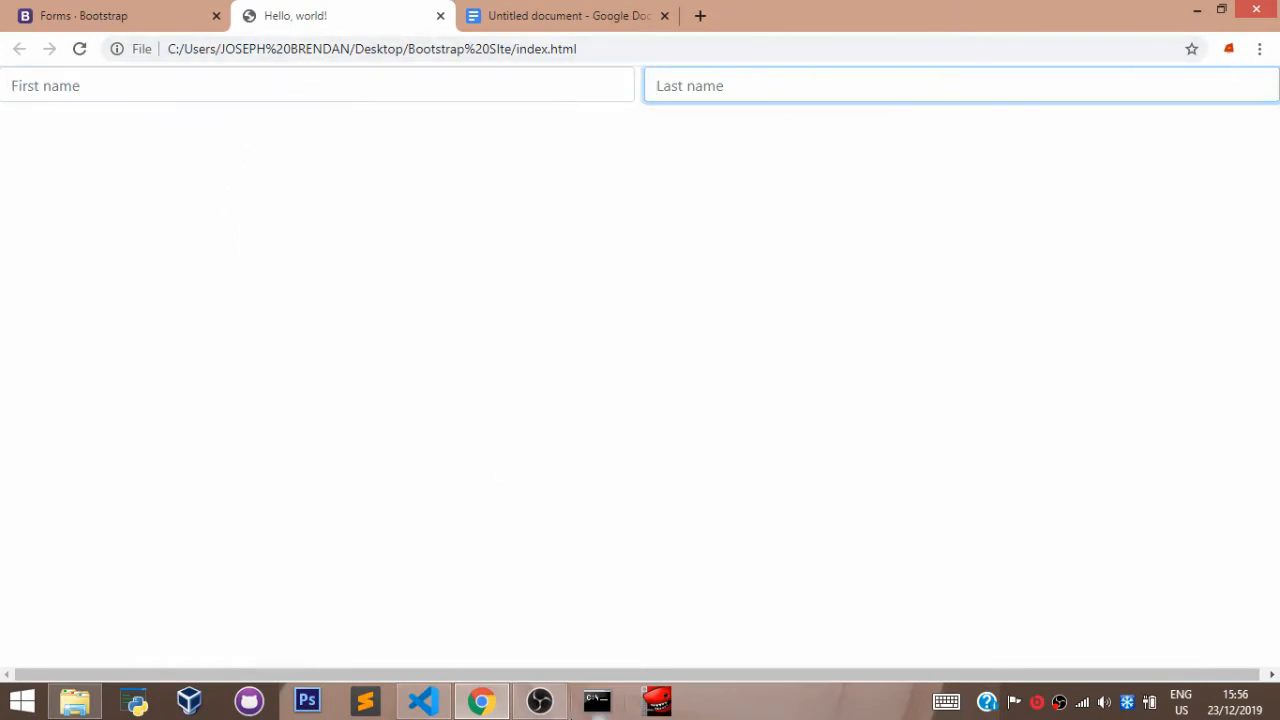
{"action": "left_click", "coordinate": [110, 16]}
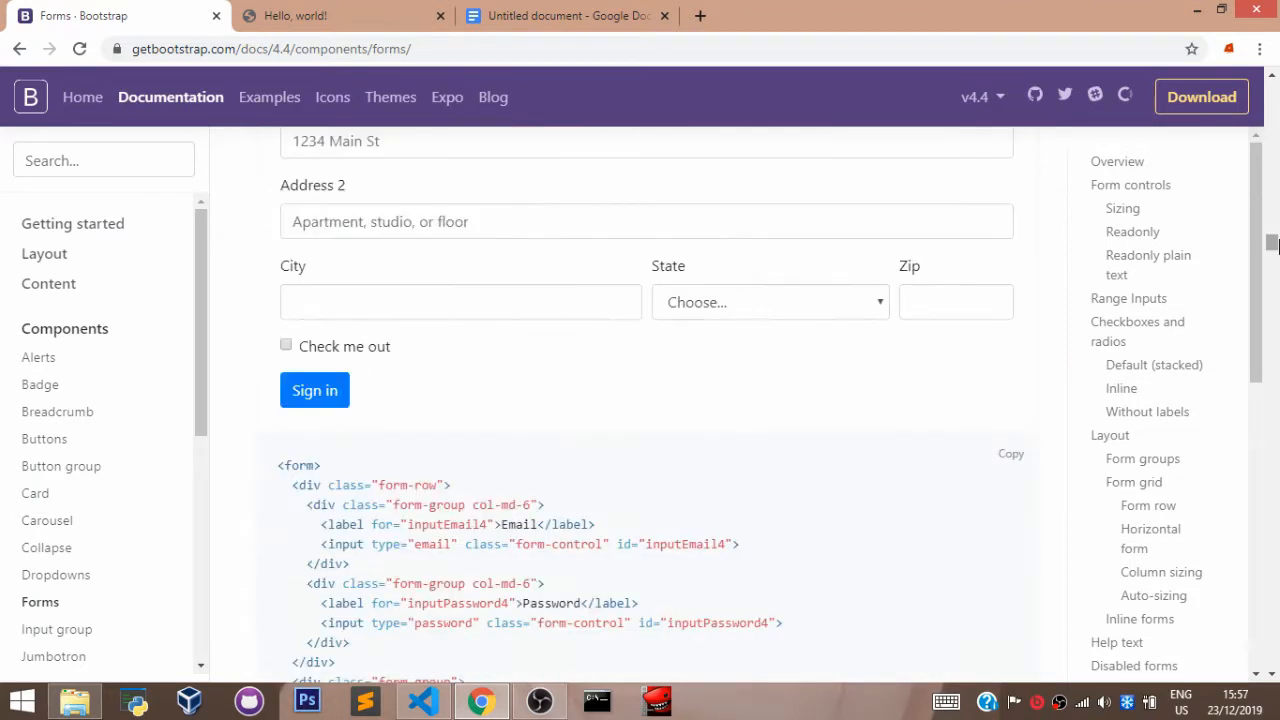
- Copy the grid form example code and bring it over to the editor
{"action": "left_click", "coordinate": [1010, 454]}
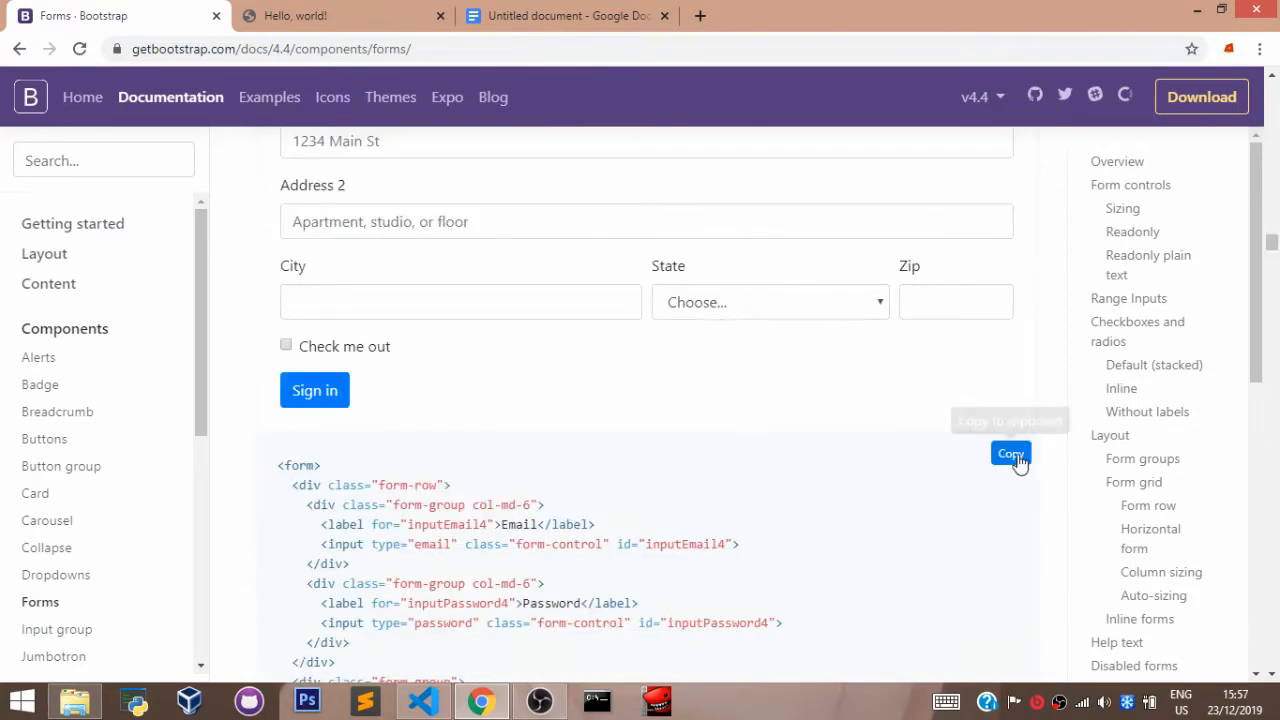
{"action": "left_click", "coordinate": [1010, 454]}
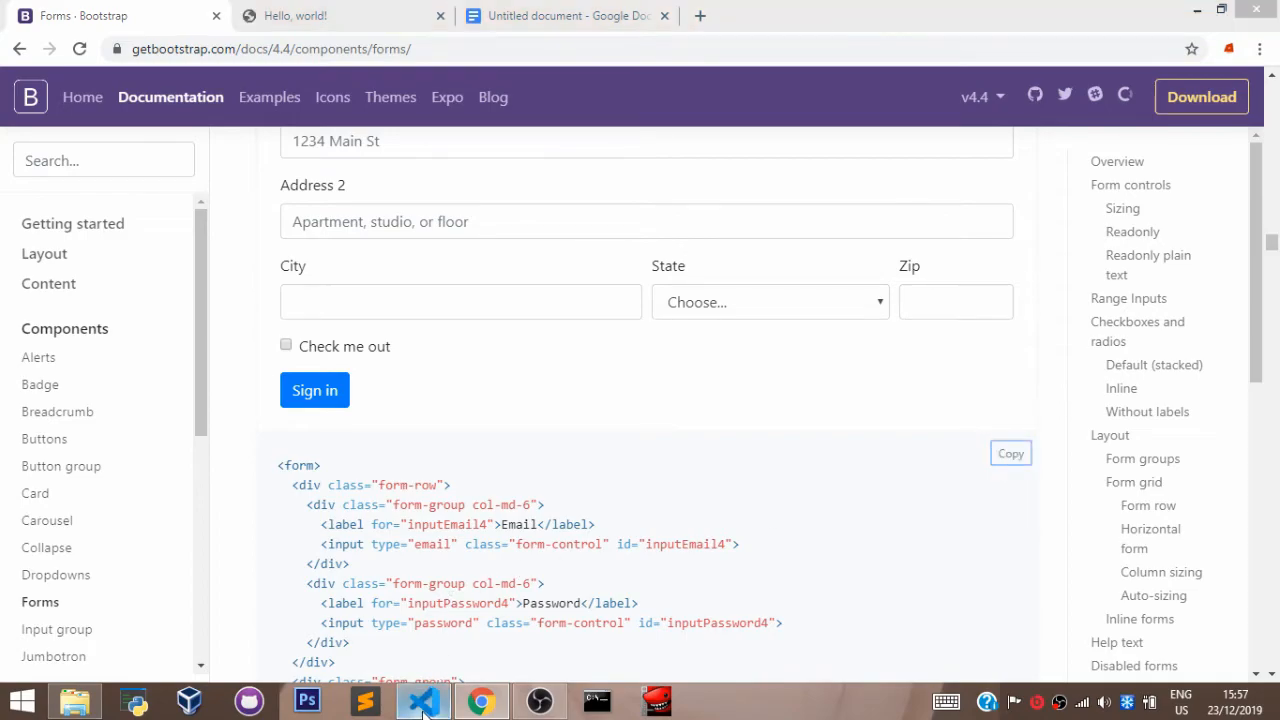
{"action": "left_click", "coordinate": [422, 700]}
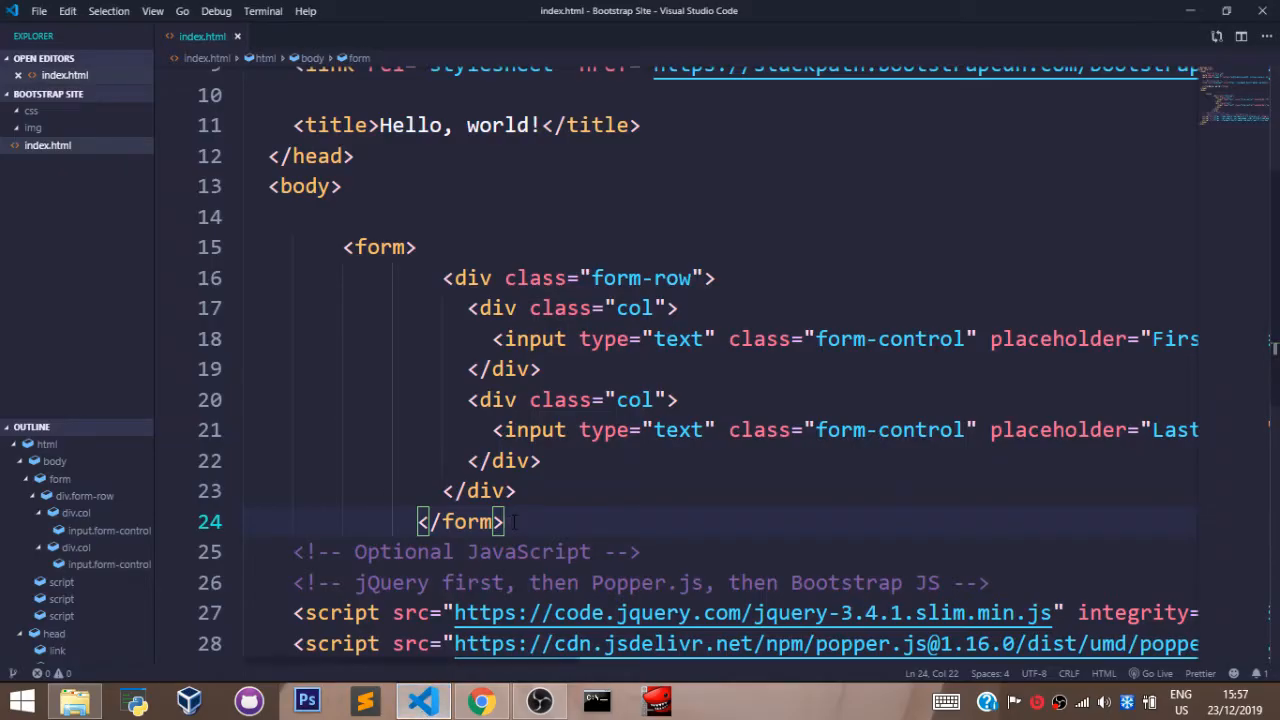
- Paste the grid form below the first form in index.html and return to Chrome
{"action": "key", "text": "Enter"}
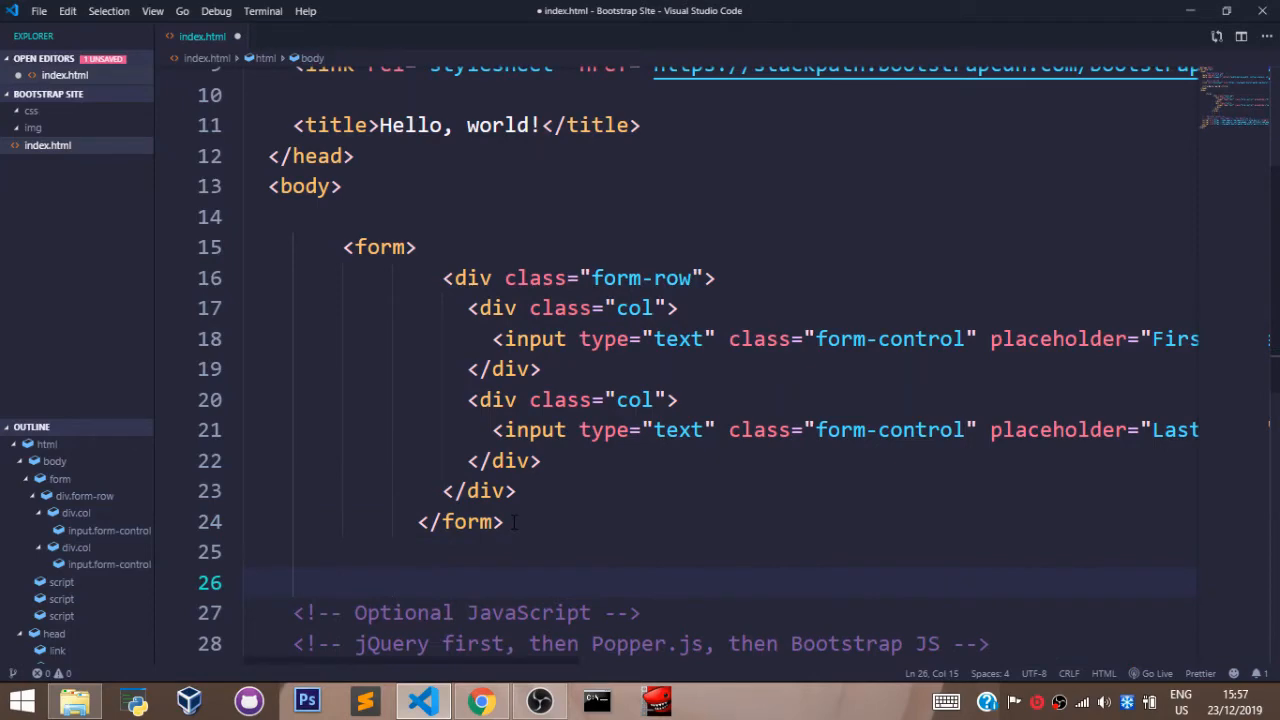
{"action": "key", "text": "enter"}
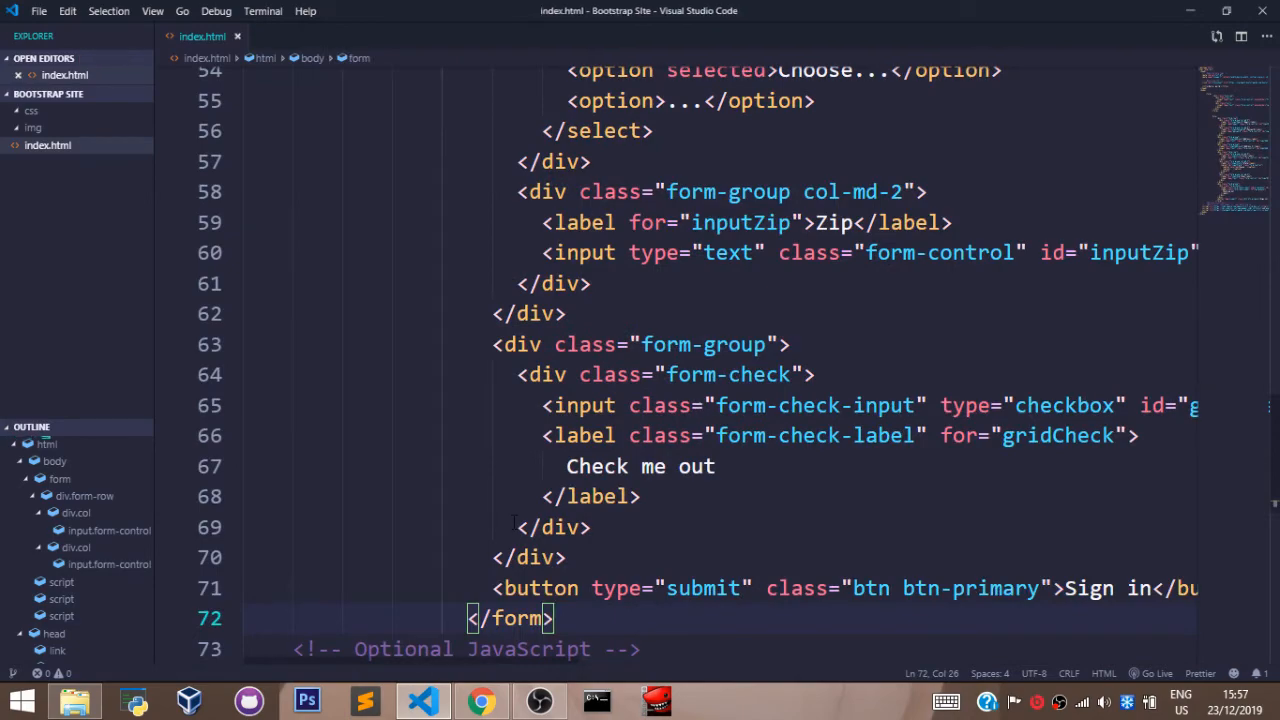
{"action": "left_click", "coordinate": [480, 700]}
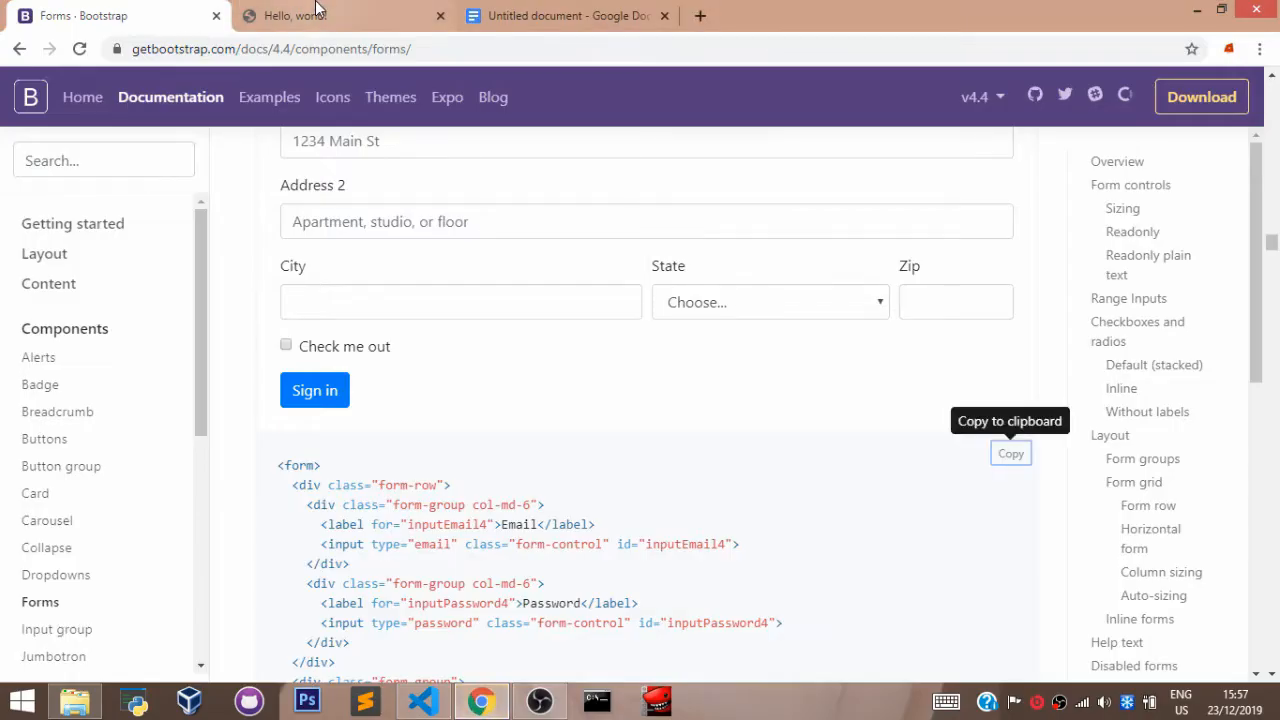
- Reload the local index page and try the Email field of the new form
{"action": "left_click", "coordinate": [330, 16]}
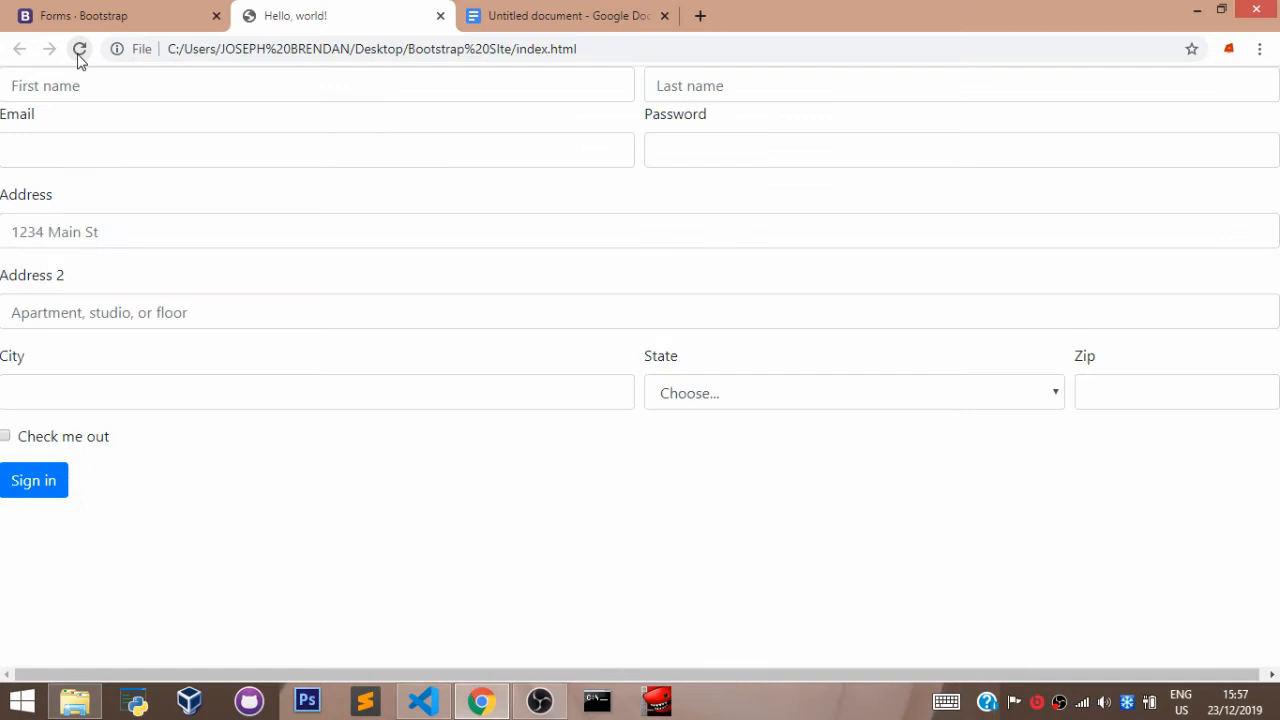
{"action": "left_click", "coordinate": [316, 390]}
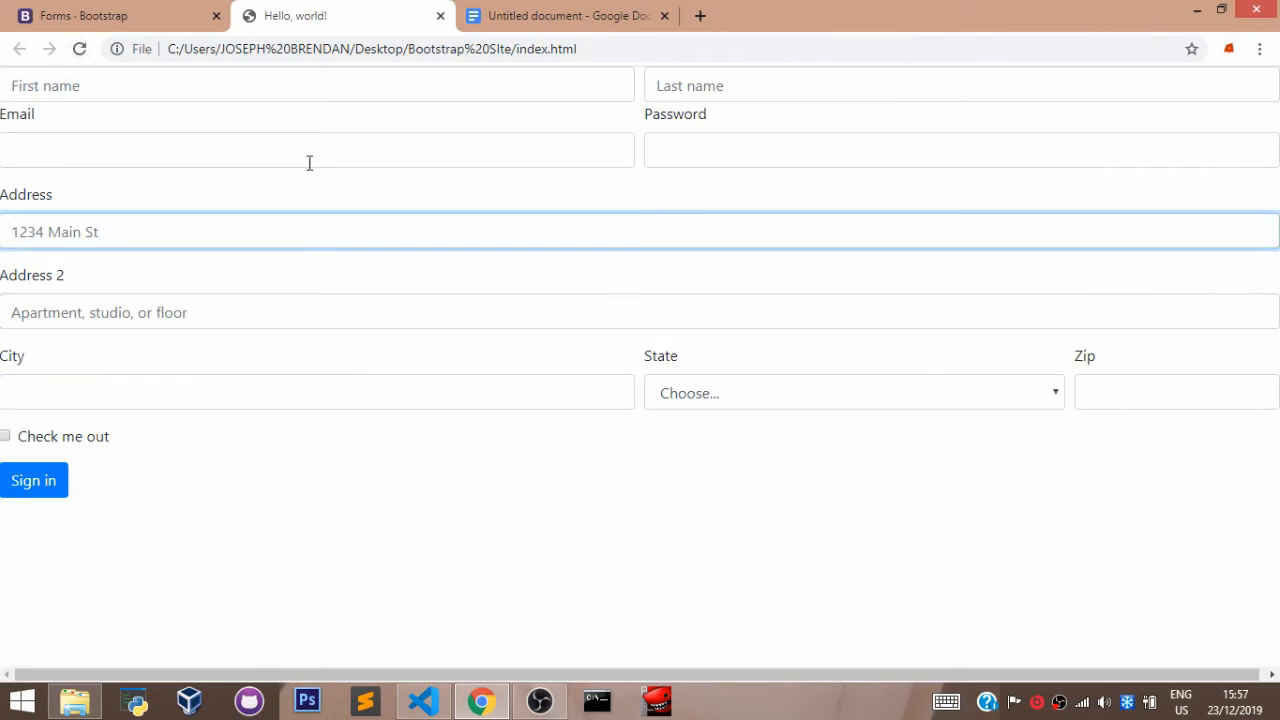
{"action": "left_click", "coordinate": [316, 148]}
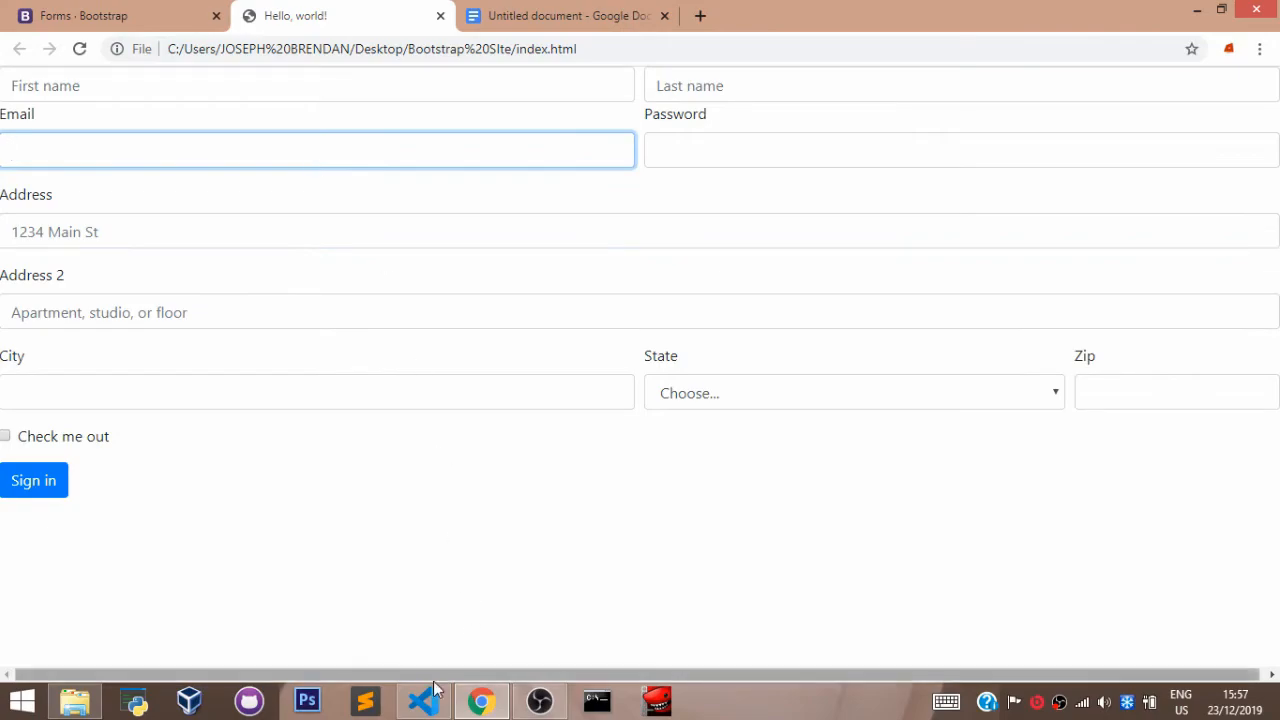
- Glance at the editor, then return to the Bootstrap Forms documentation
{"action": "left_click", "coordinate": [424, 700]}
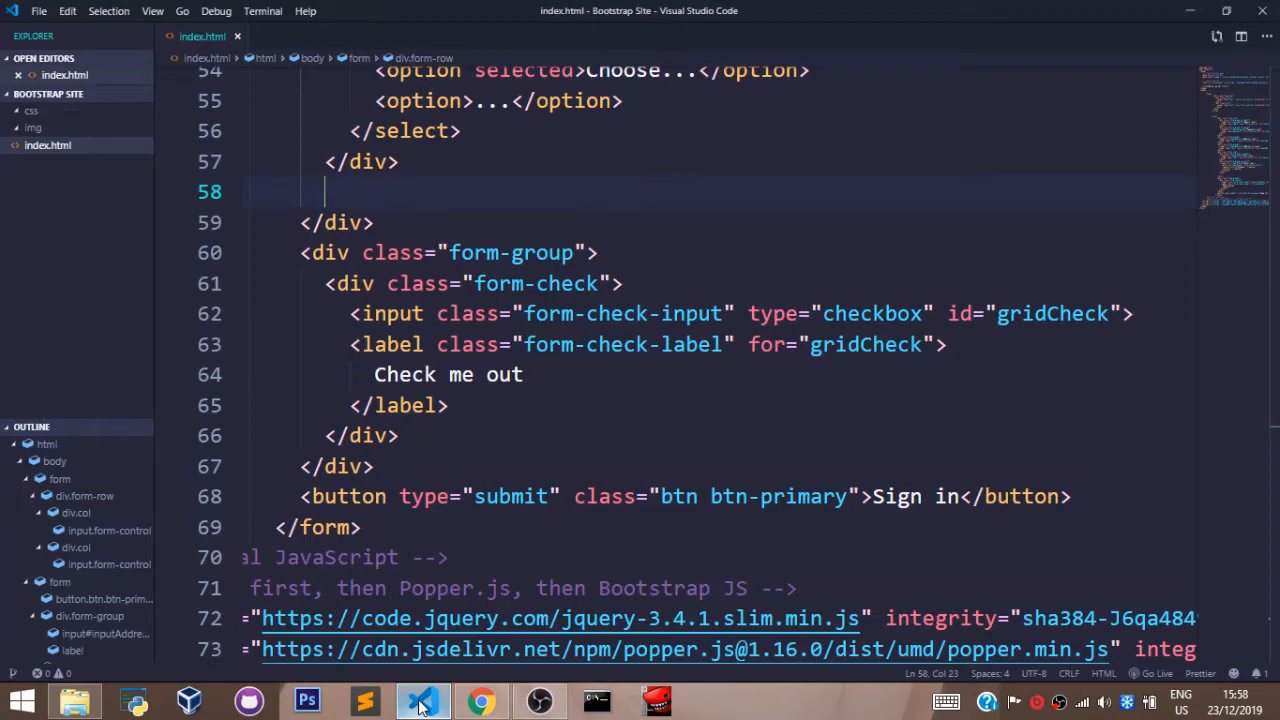
{"action": "left_click", "coordinate": [480, 700]}
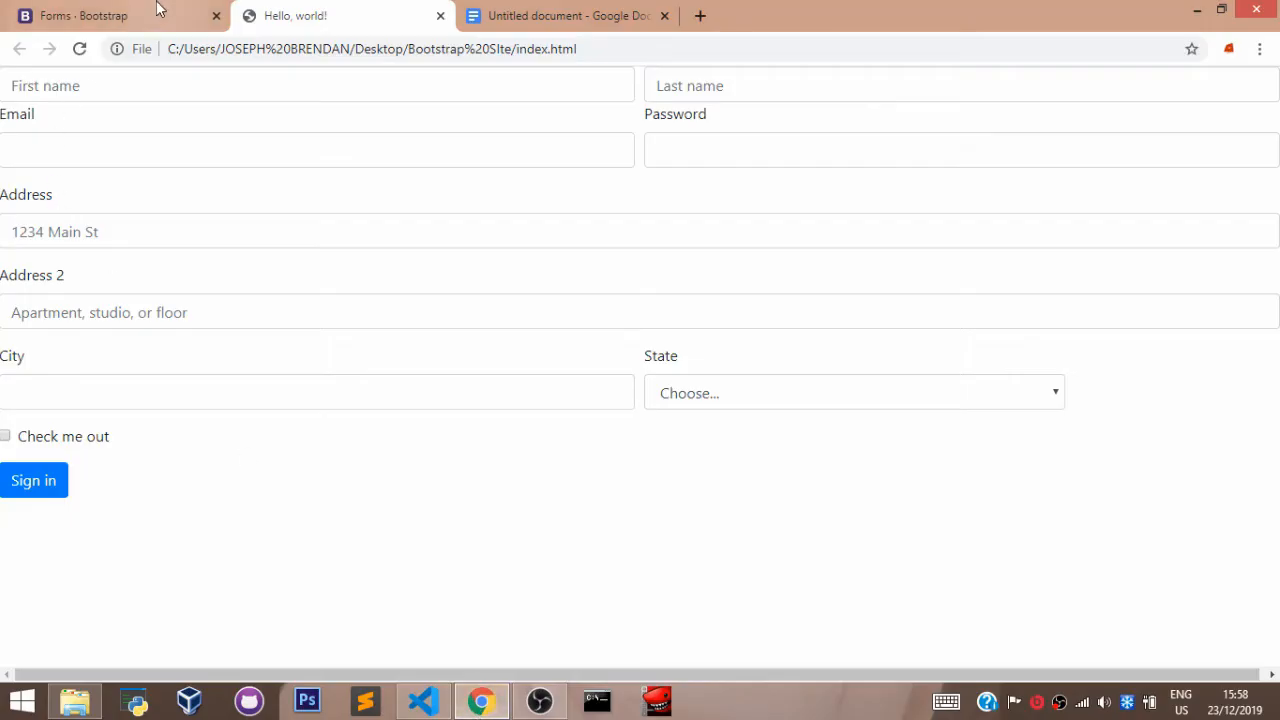
{"action": "left_click", "coordinate": [110, 16]}
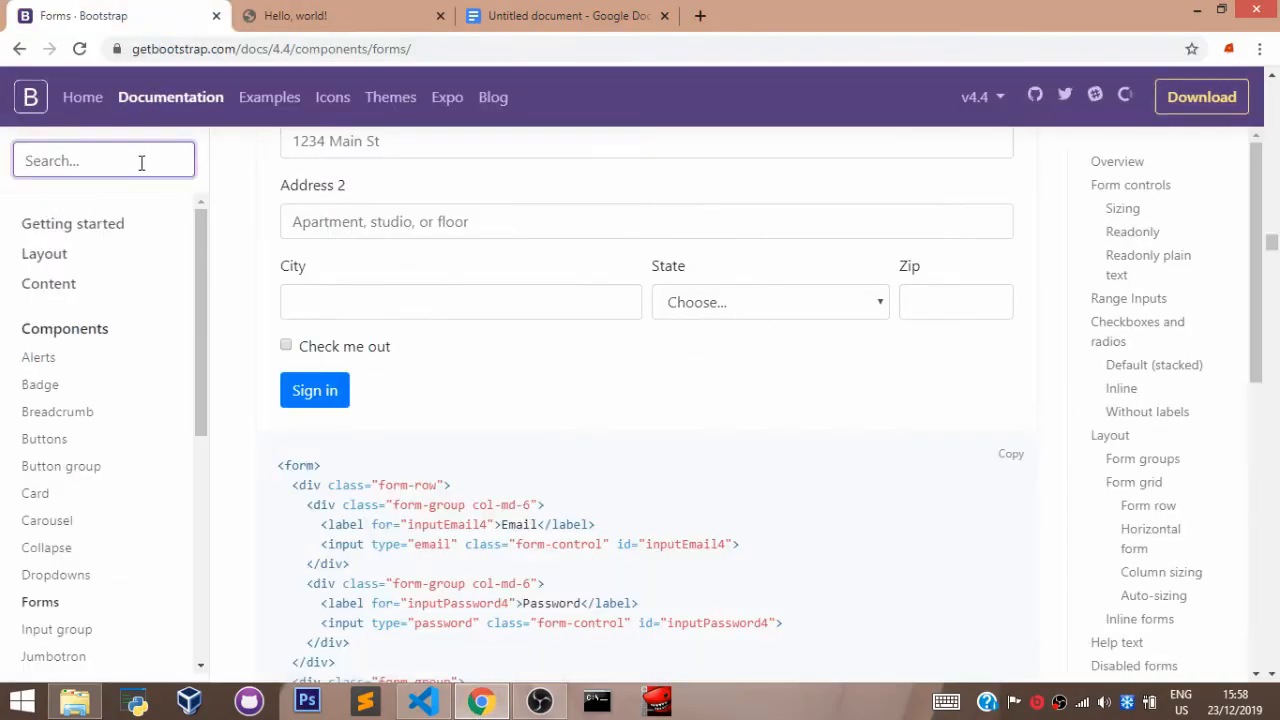
- Search 'navbar', open the Navbar docs and scroll to the nav-item example
{"action": "type", "text": "navba"}
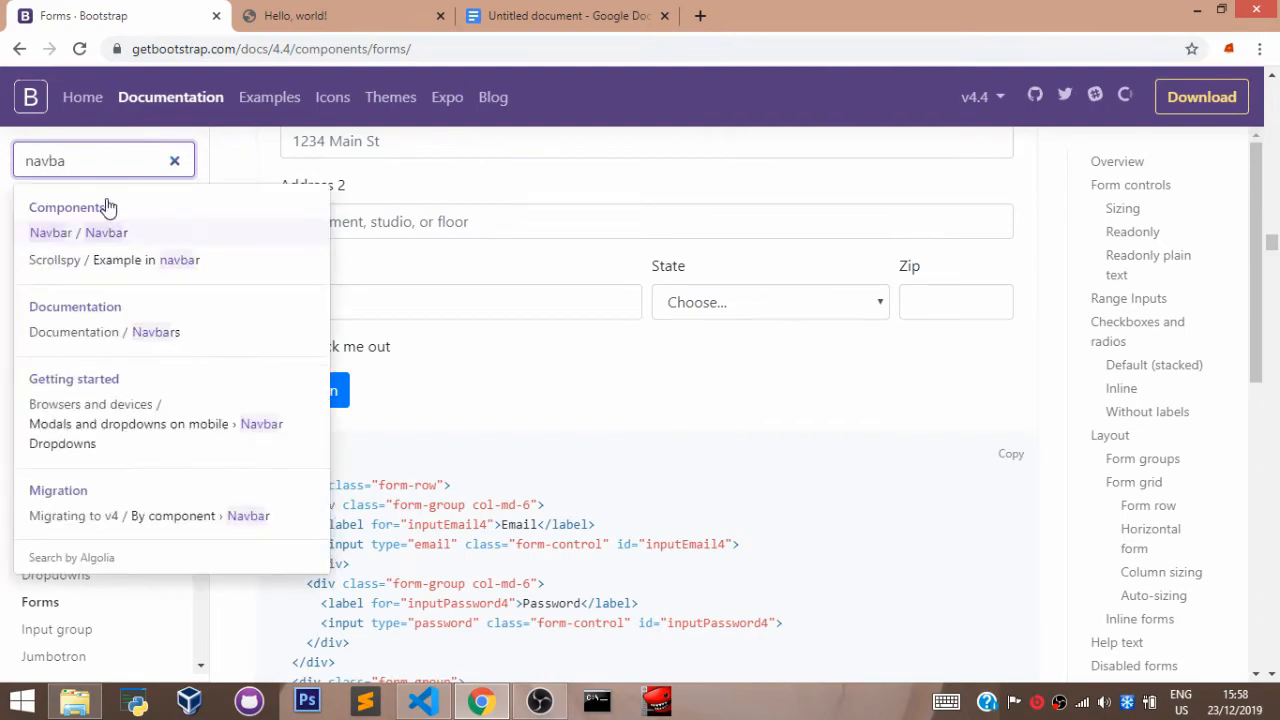
{"action": "left_click", "coordinate": [78, 232]}
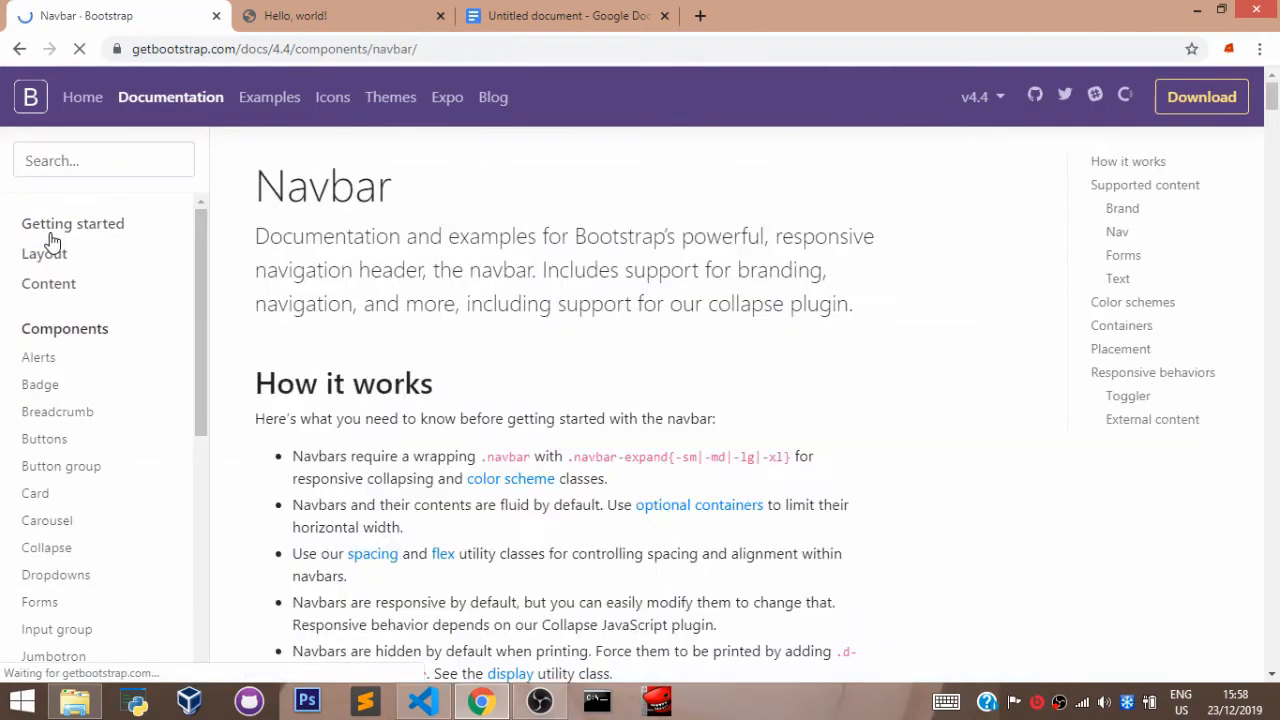
{"action": "scroll", "scroll_direction": "down", "scroll_amount": 3}
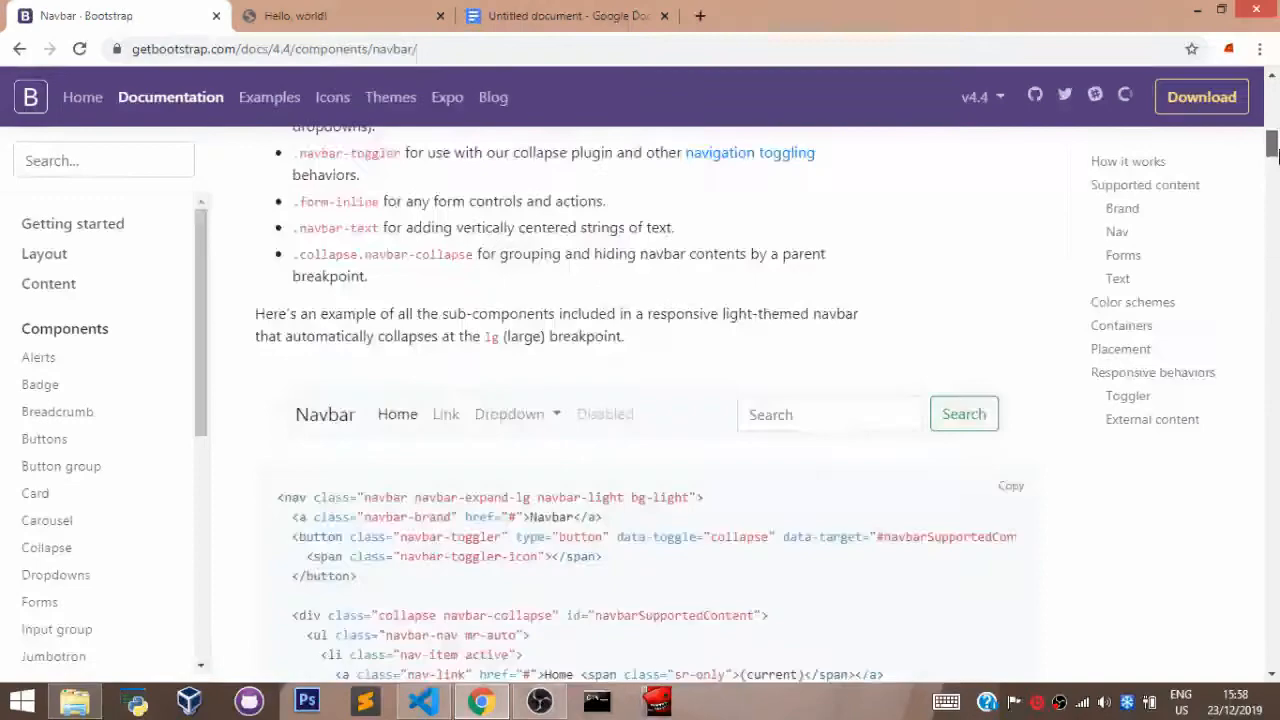
{"action": "scroll", "scroll_direction": "down", "scroll_amount": 3}
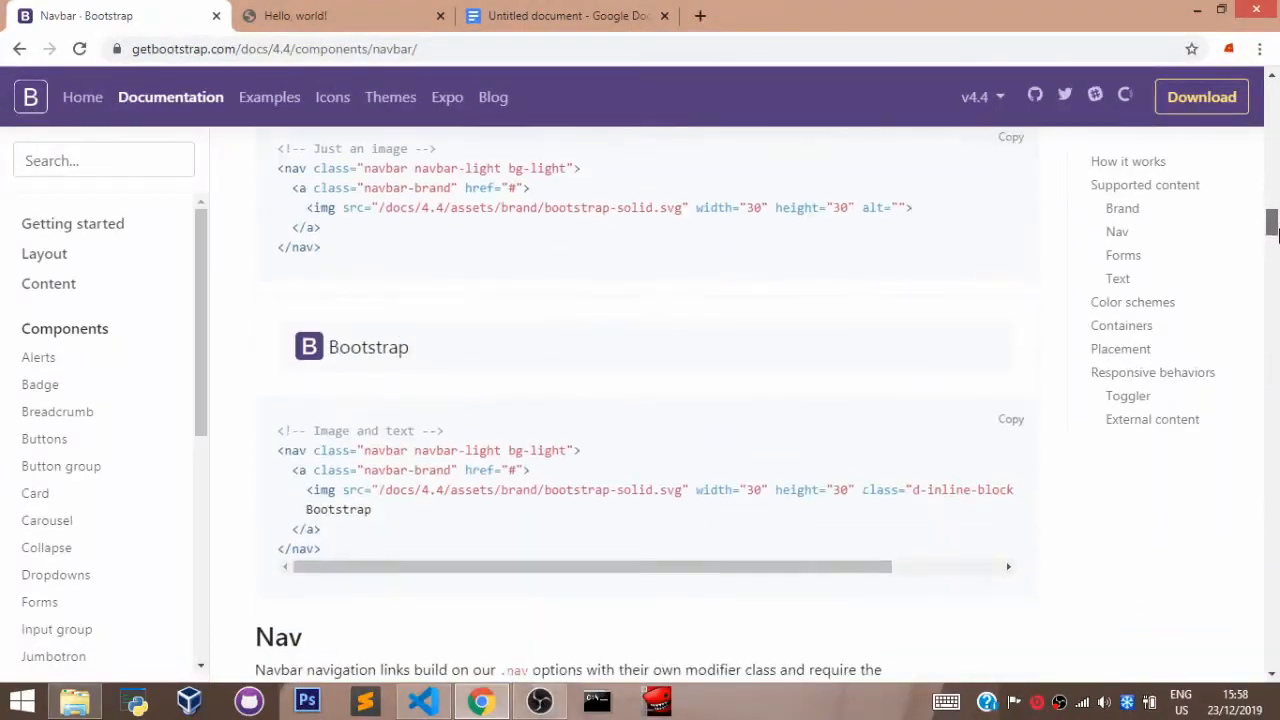
{"action": "scroll", "scroll_direction": "down", "scroll_amount": 3}
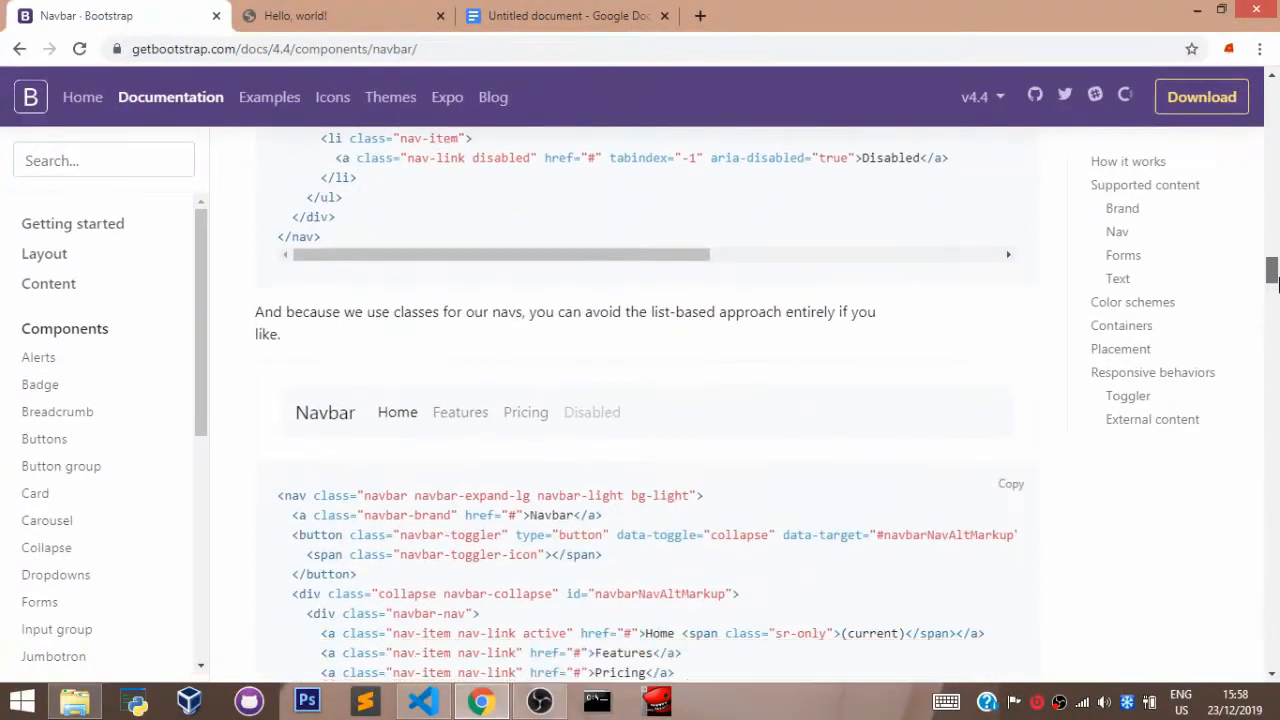
{"action": "scroll", "scroll_direction": "down", "scroll_amount": 3}
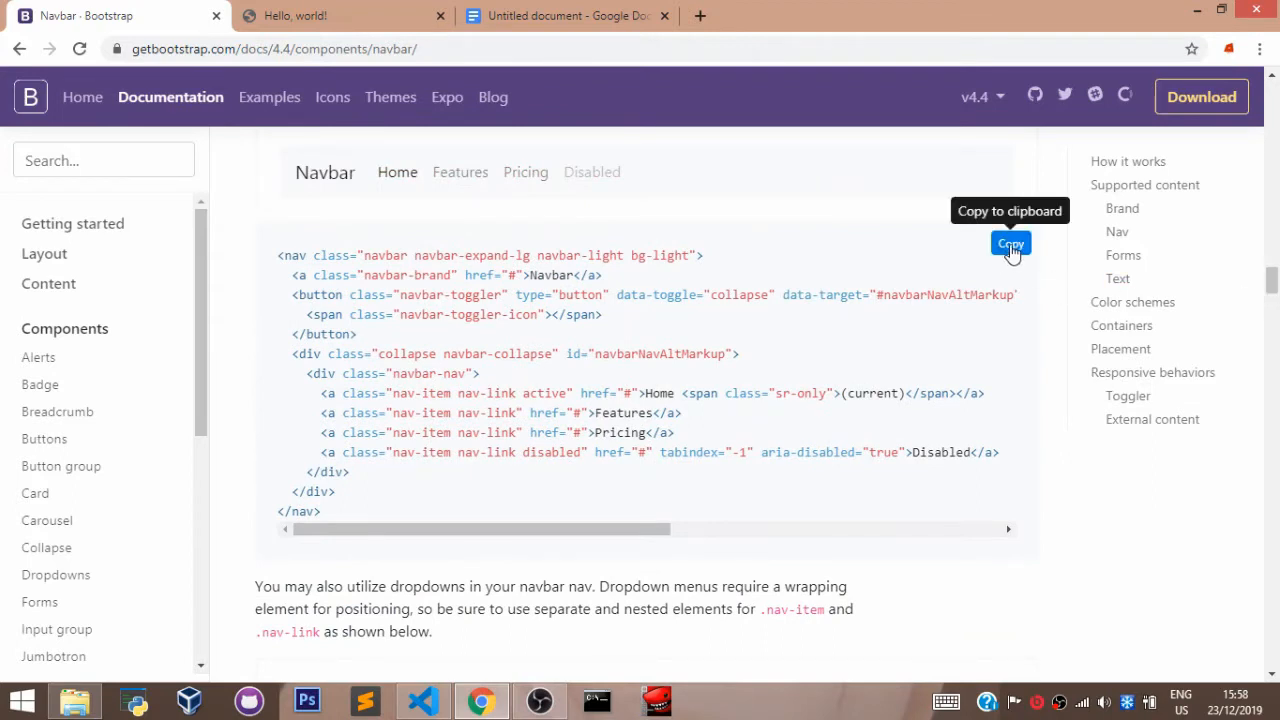
- Copy the Features and Pricing navbar example and bring it to the editor
{"action": "left_click", "coordinate": [1008, 244]}
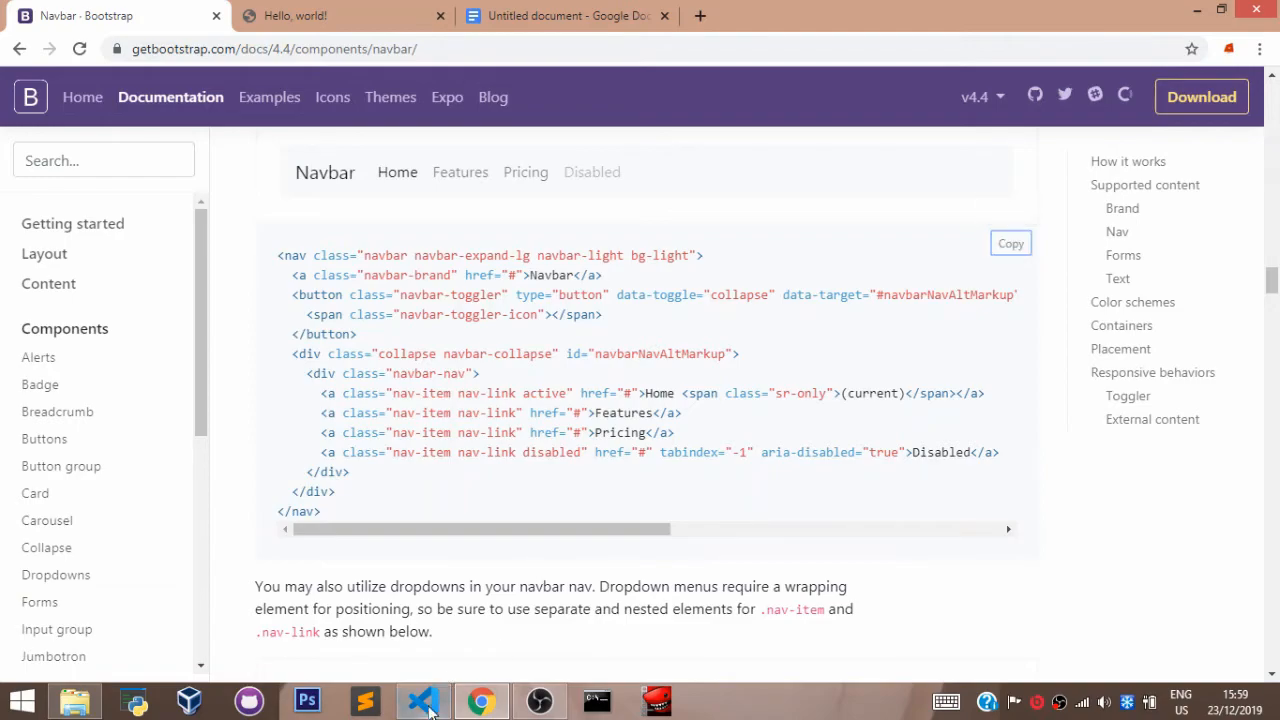
{"action": "left_click", "coordinate": [424, 700]}
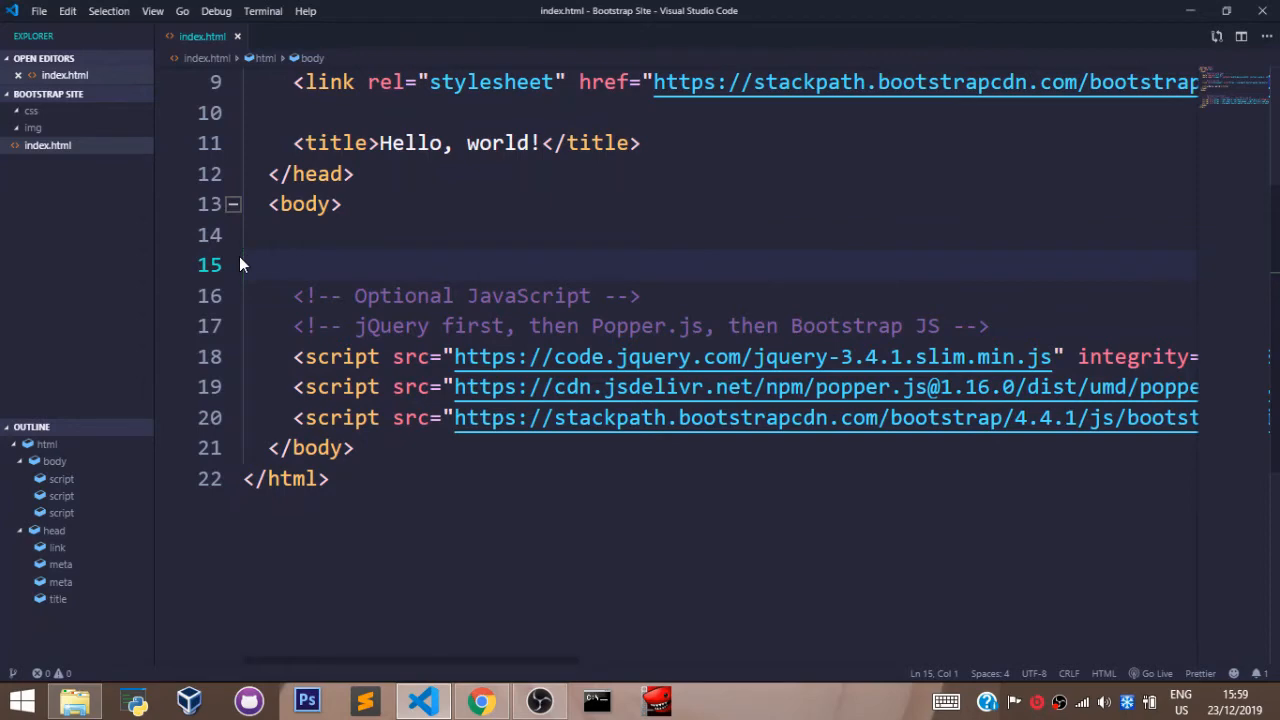
- Indent the body line, clear stray characters and paste the navbar markup
{"action": "key", "text": "Tab"}
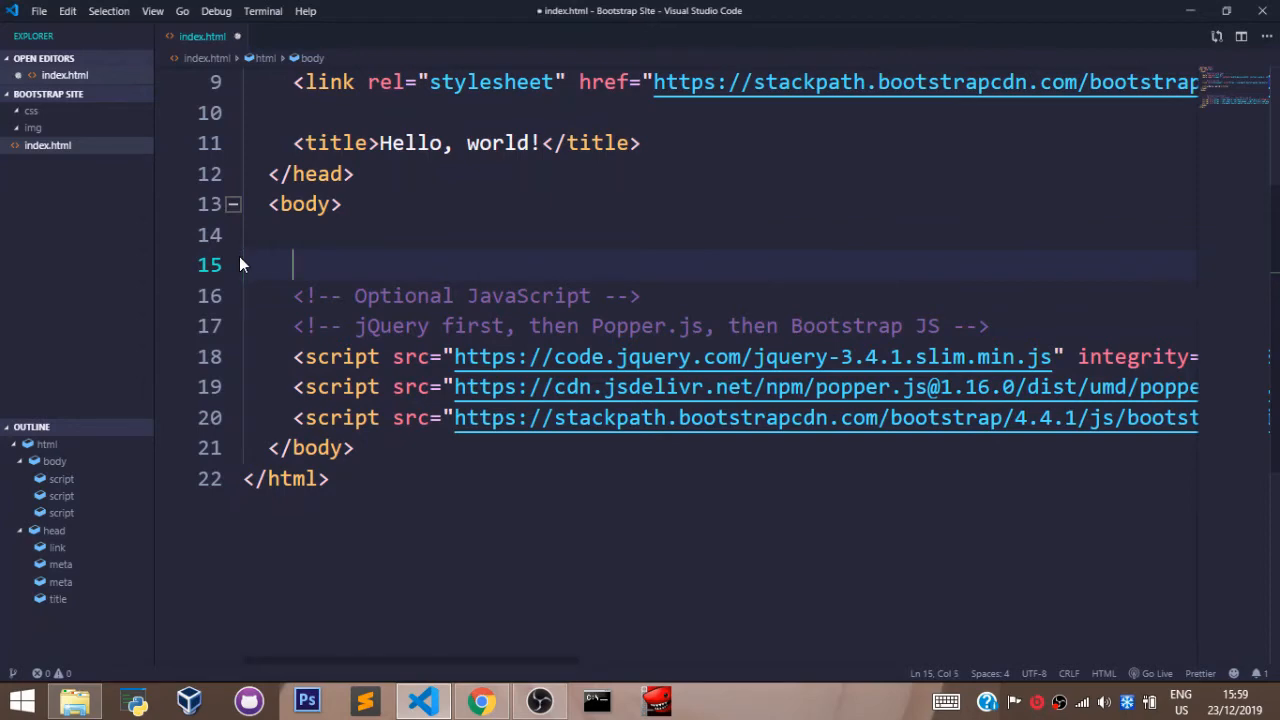
{"action": "type", "text": "<h"}
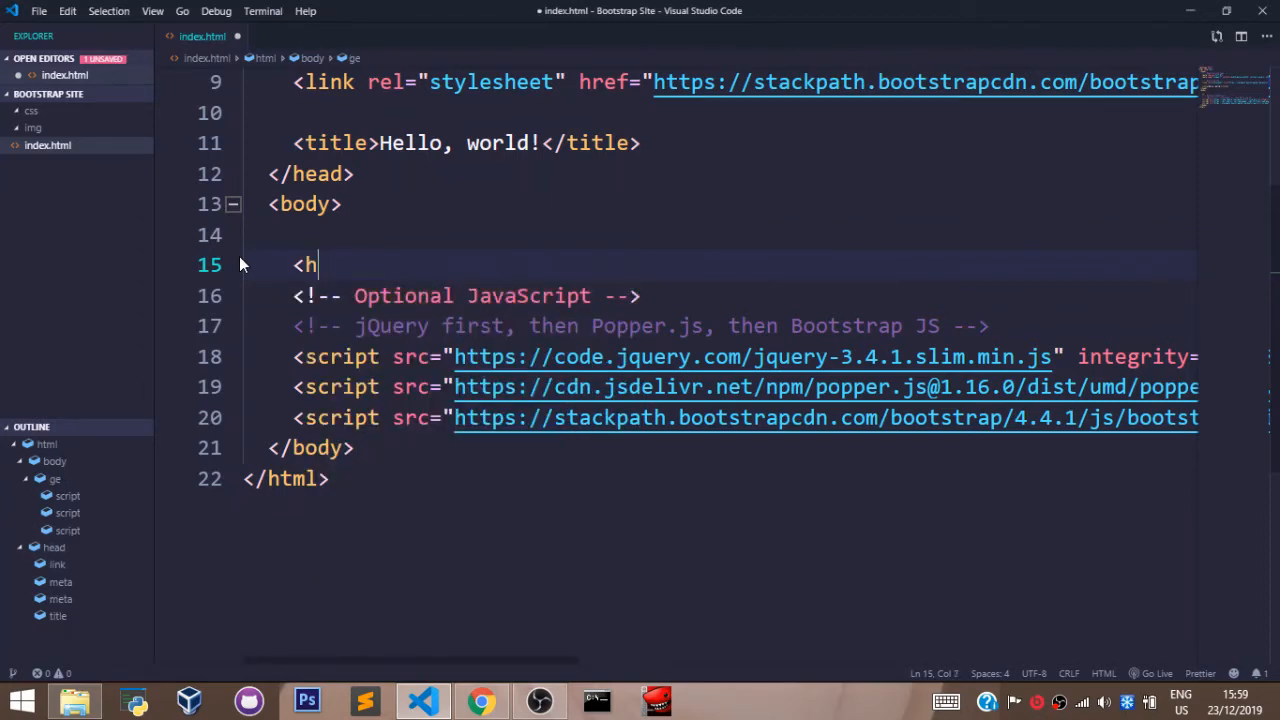
{"action": "key", "text": "Backspace"}
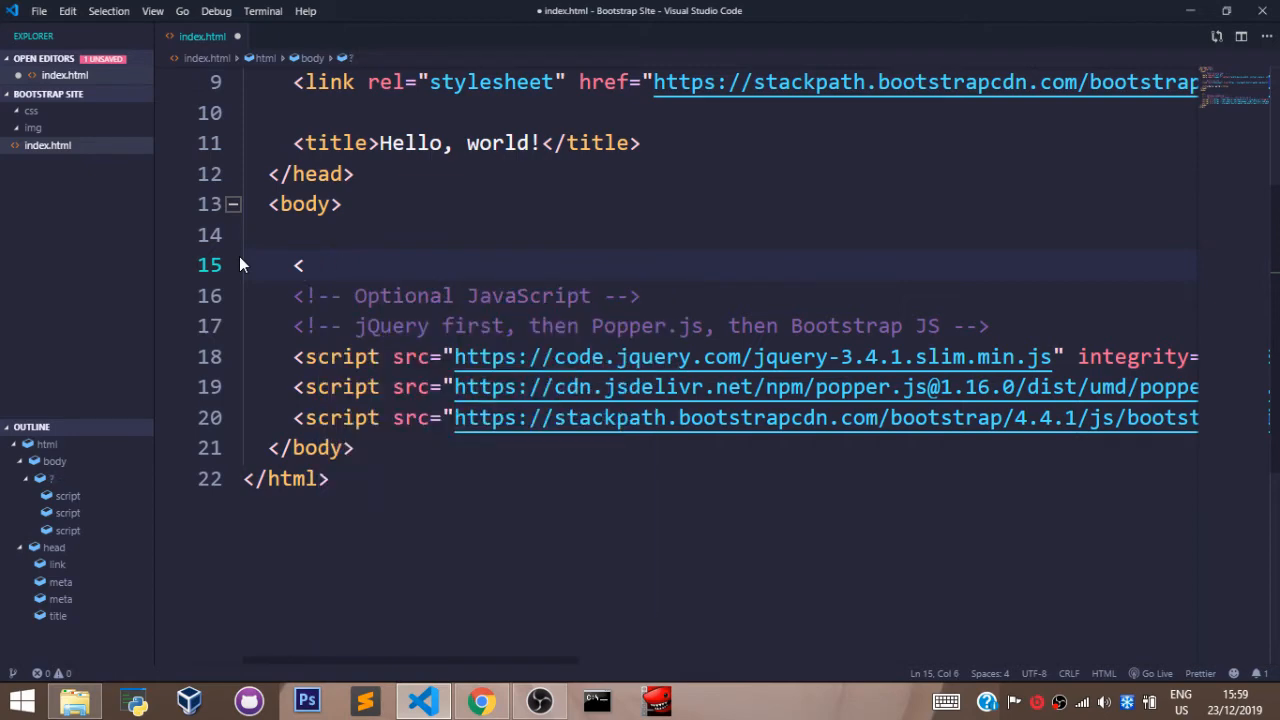
{"action": "type", "text": "secti"}
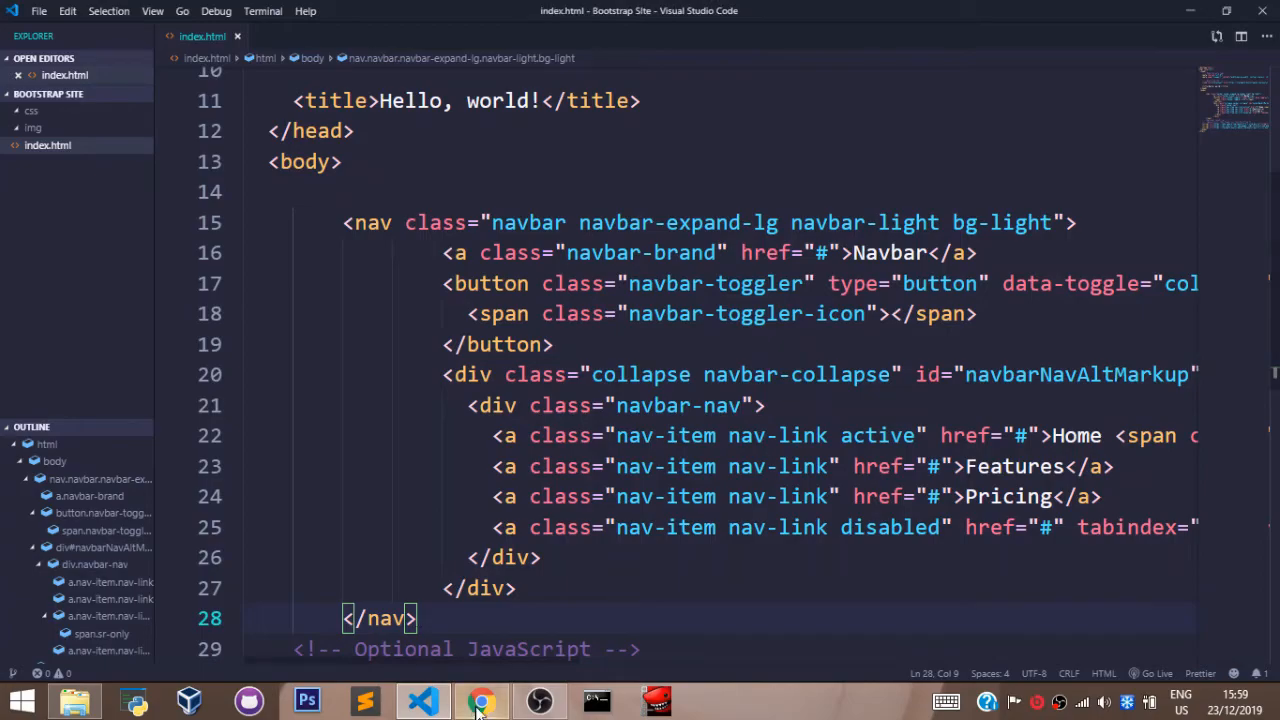
- Preview the page in Chrome, then return to the code at the navbar brand
{"action": "left_click", "coordinate": [480, 700]}
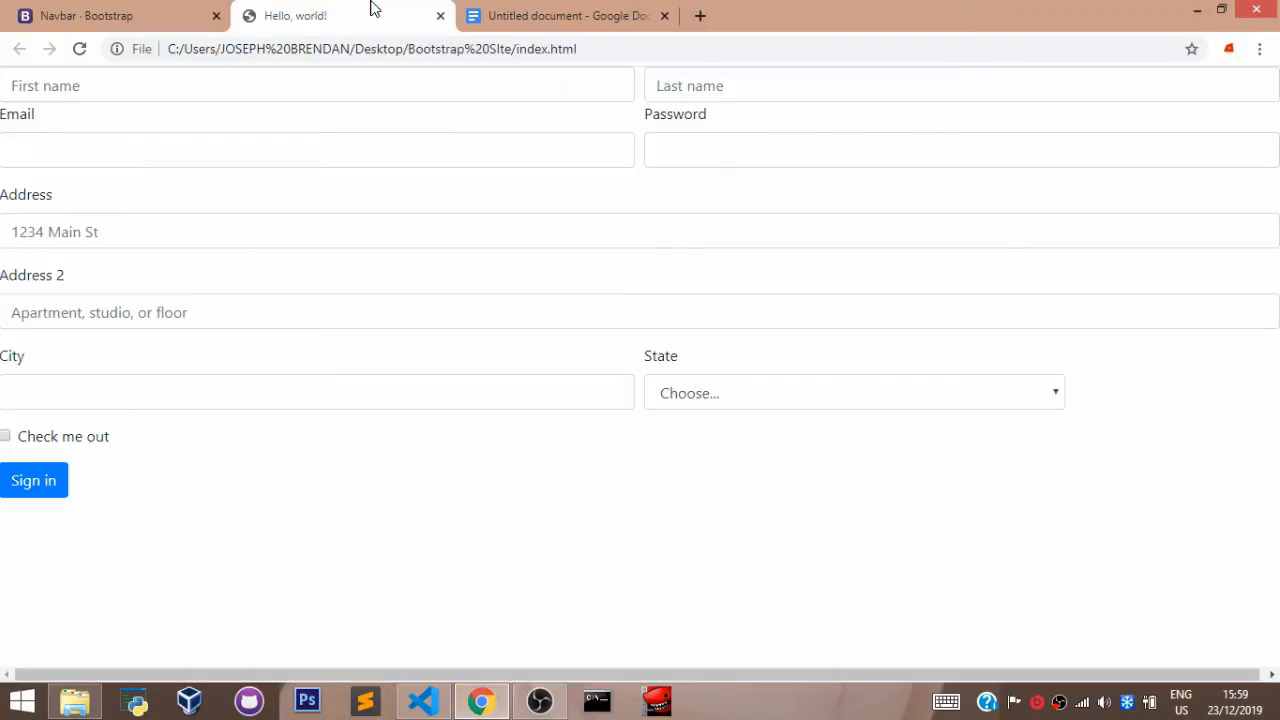
{"action": "left_click", "coordinate": [424, 700]}
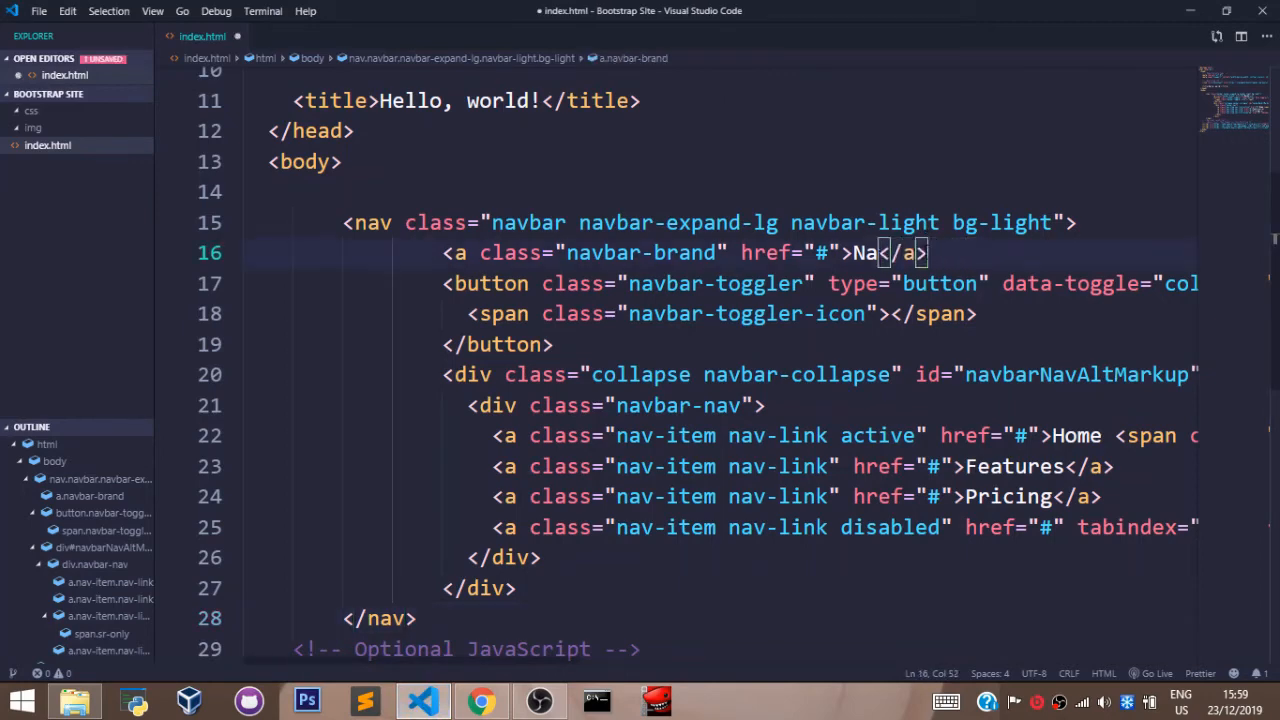
- Empty the brand text and delete the Home and Disabled link lines
{"action": "key", "text": "BackSpace"}
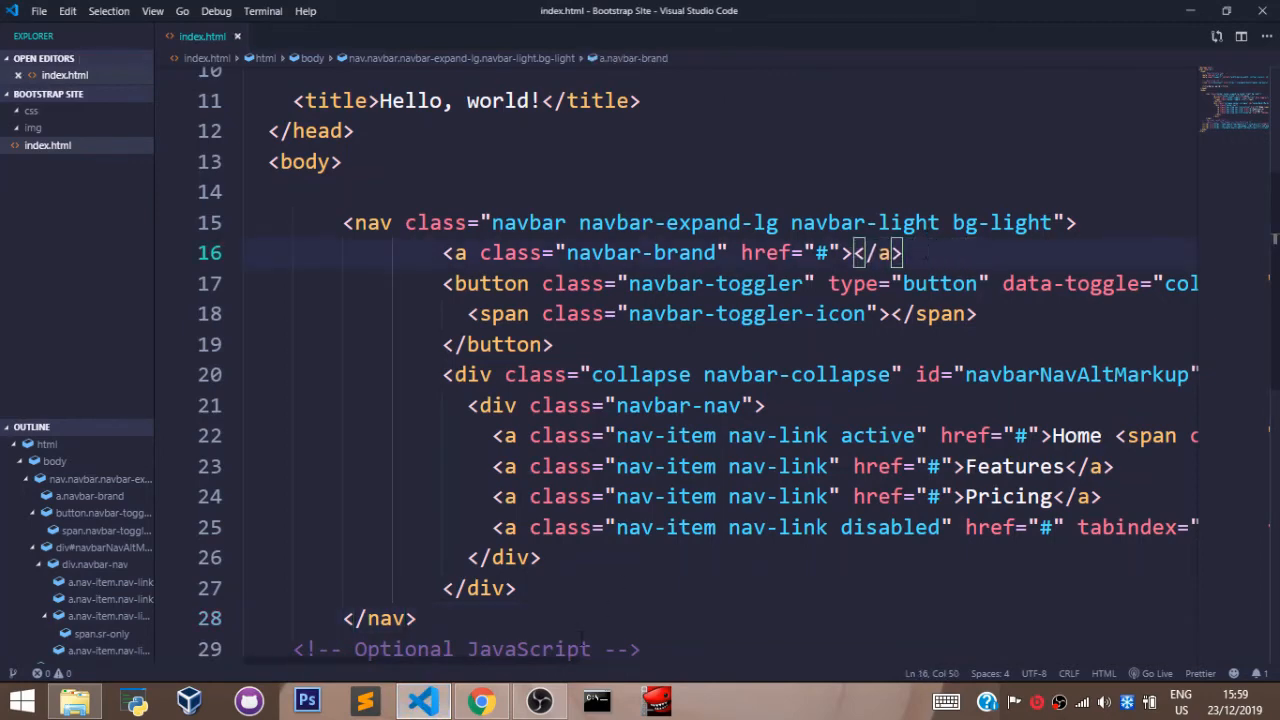
{"action": "scroll", "scroll_direction": "right", "scroll_amount": 3}
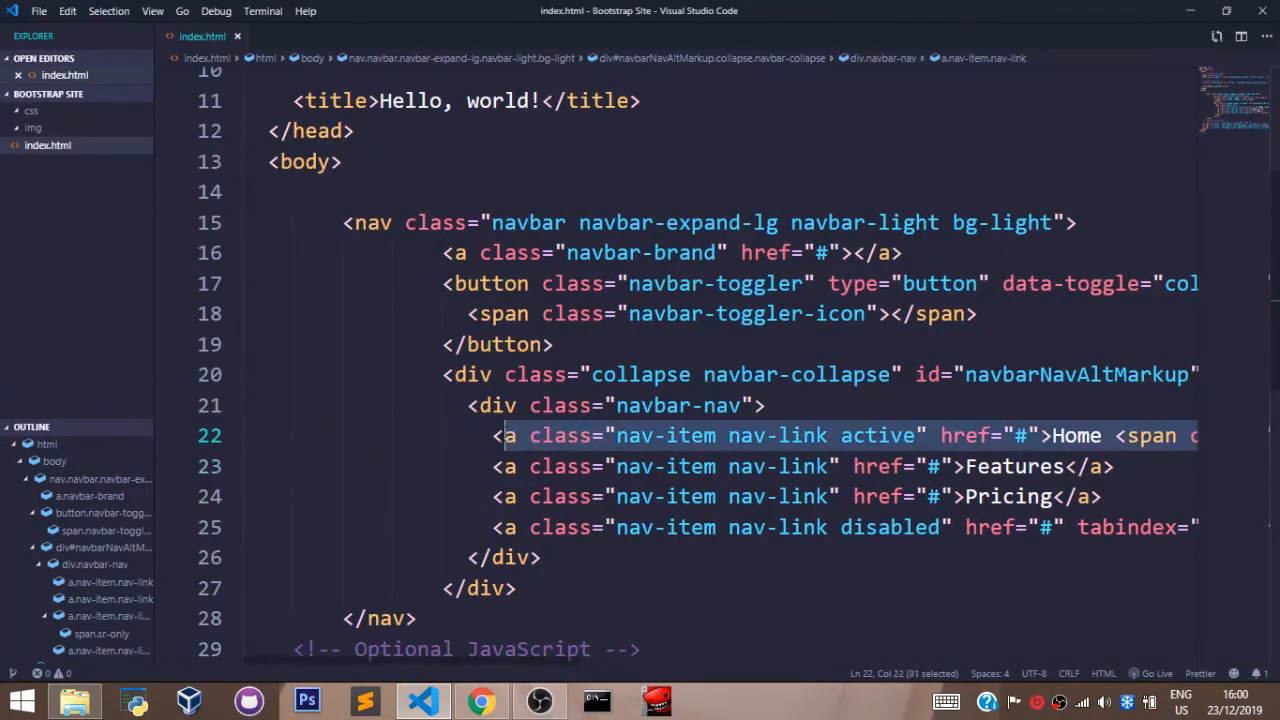
{"action": "key", "text": "Delete"}
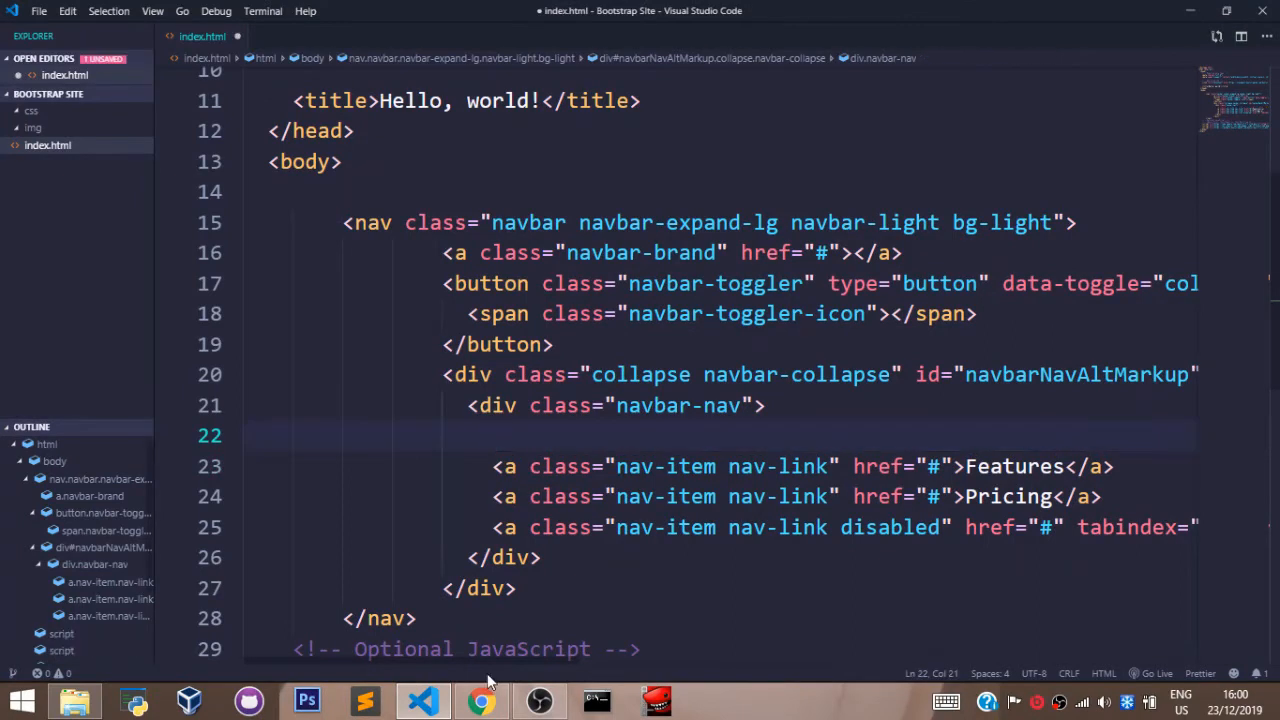
{"action": "scroll", "scroll_direction": "right", "scroll_amount": 3}
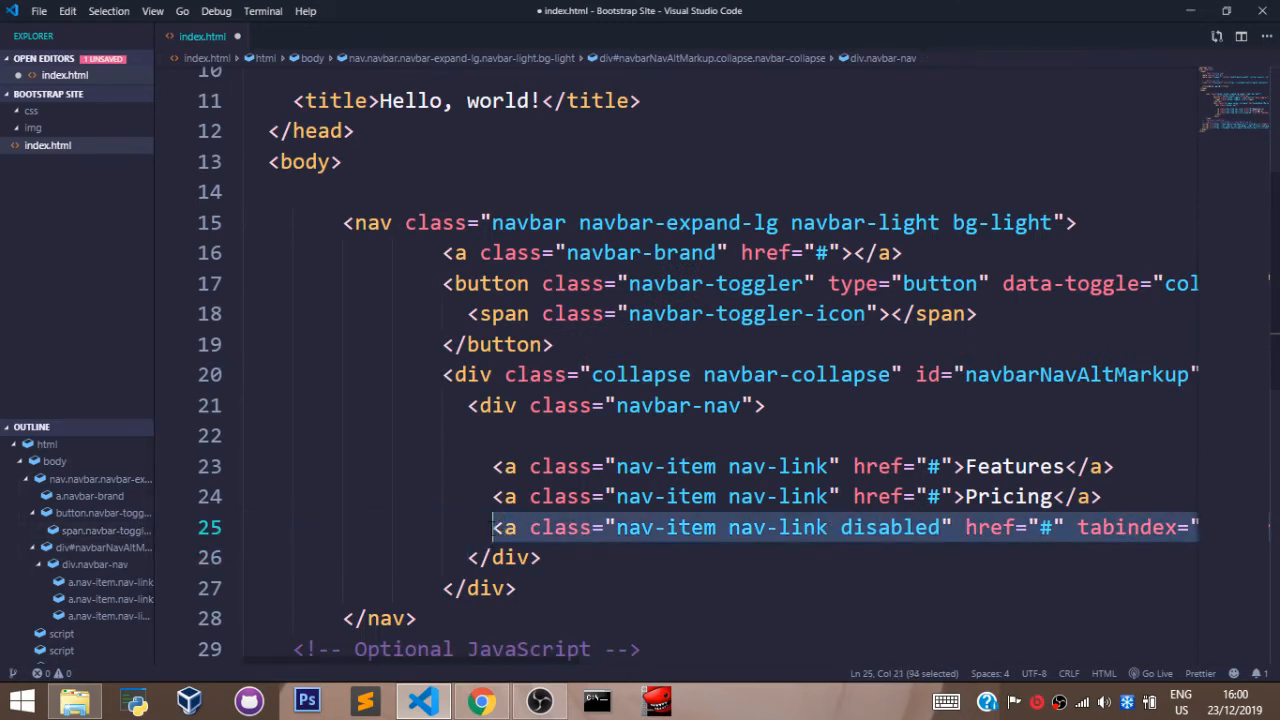
{"action": "key", "text": "Delete"}
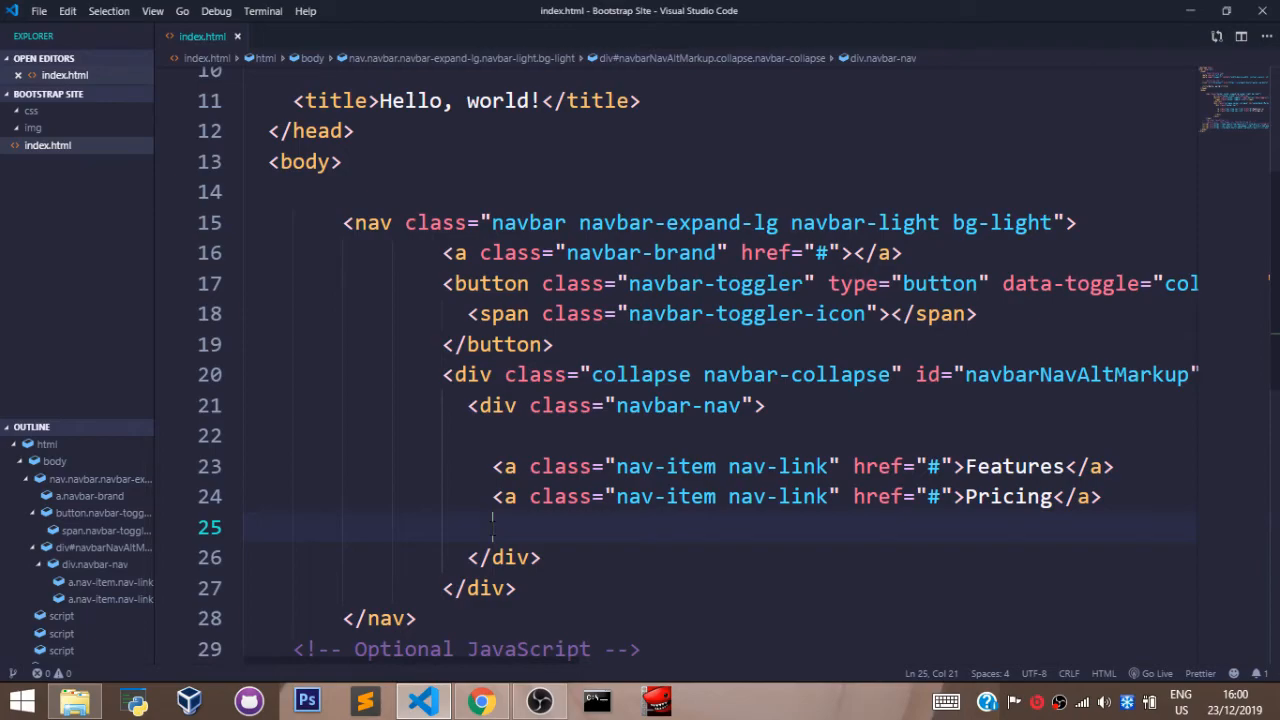
{"action": "left_click", "coordinate": [480, 700]}
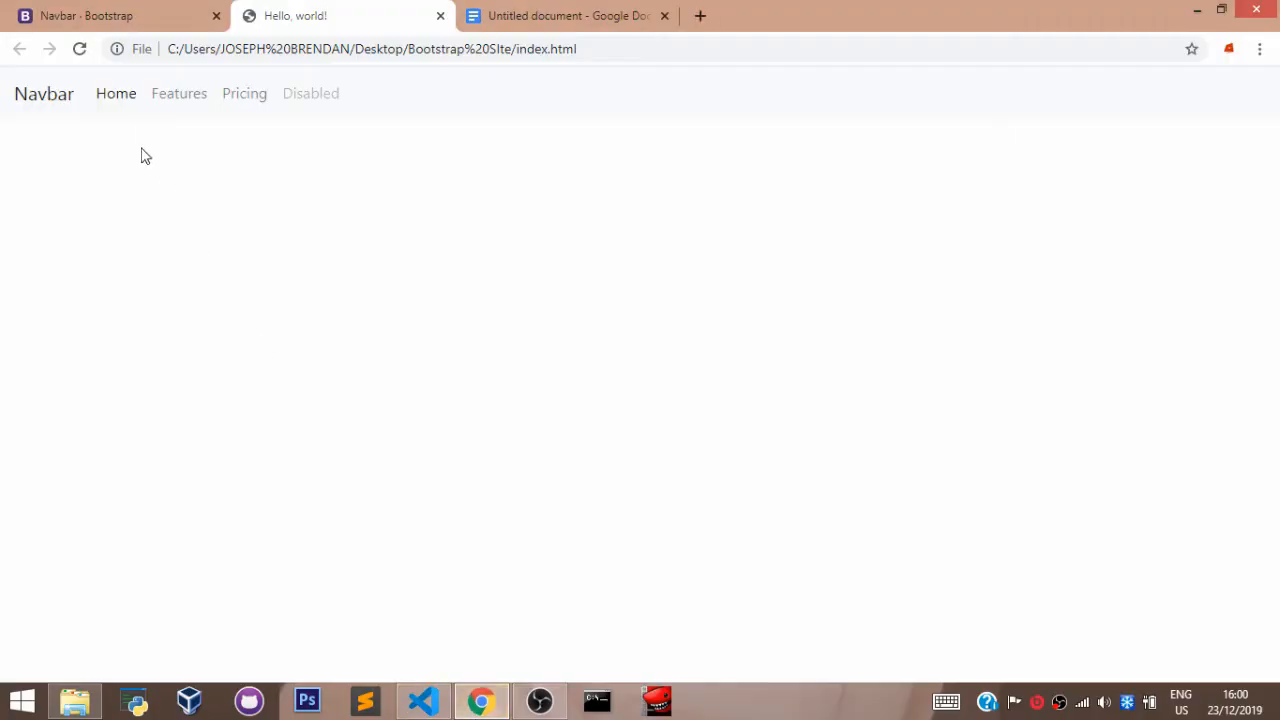
{"action": "left_click", "coordinate": [422, 700]}
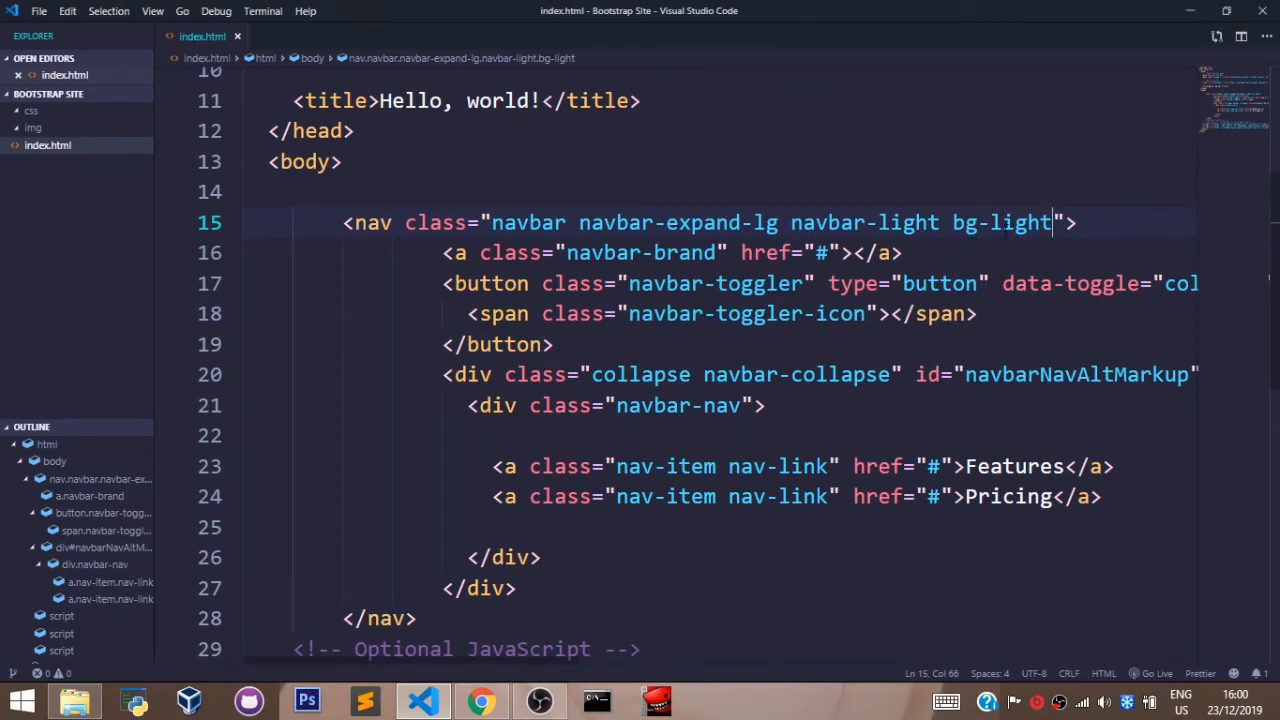
- Remove the bg-info background class from the nav tag
{"action": "key", "text": "BackSpace"}
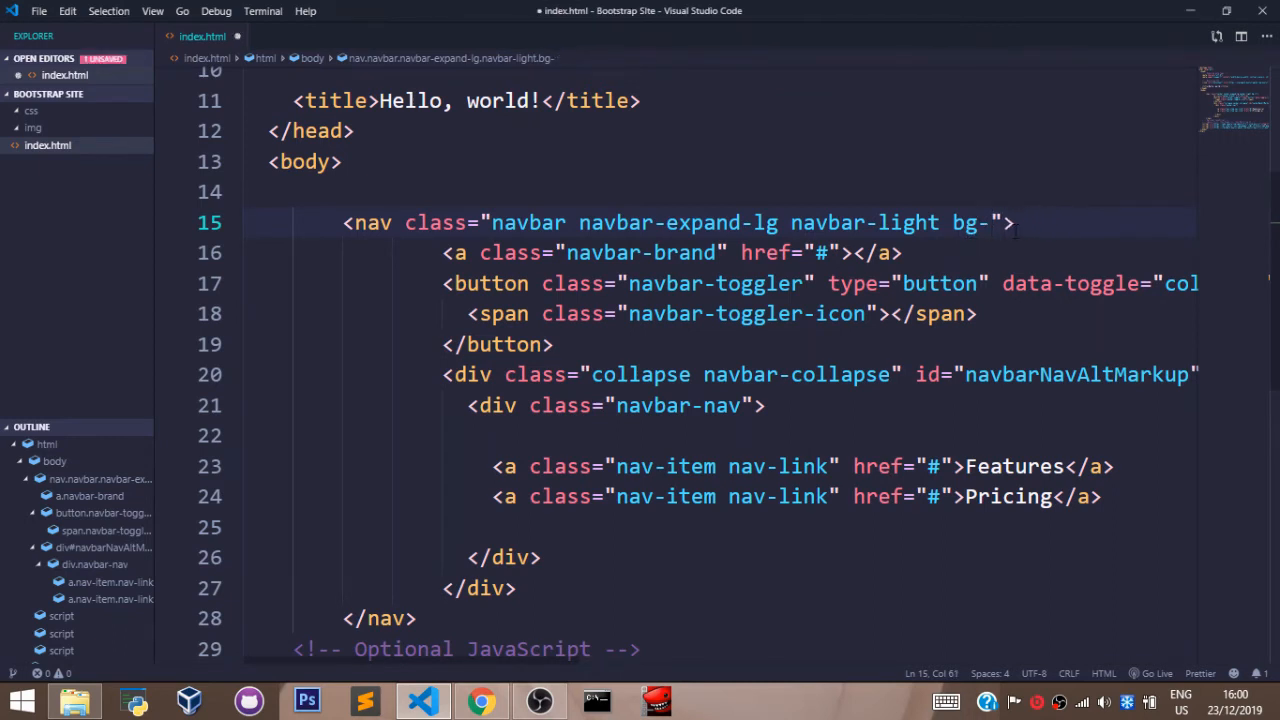
{"action": "type", "text": "info"}
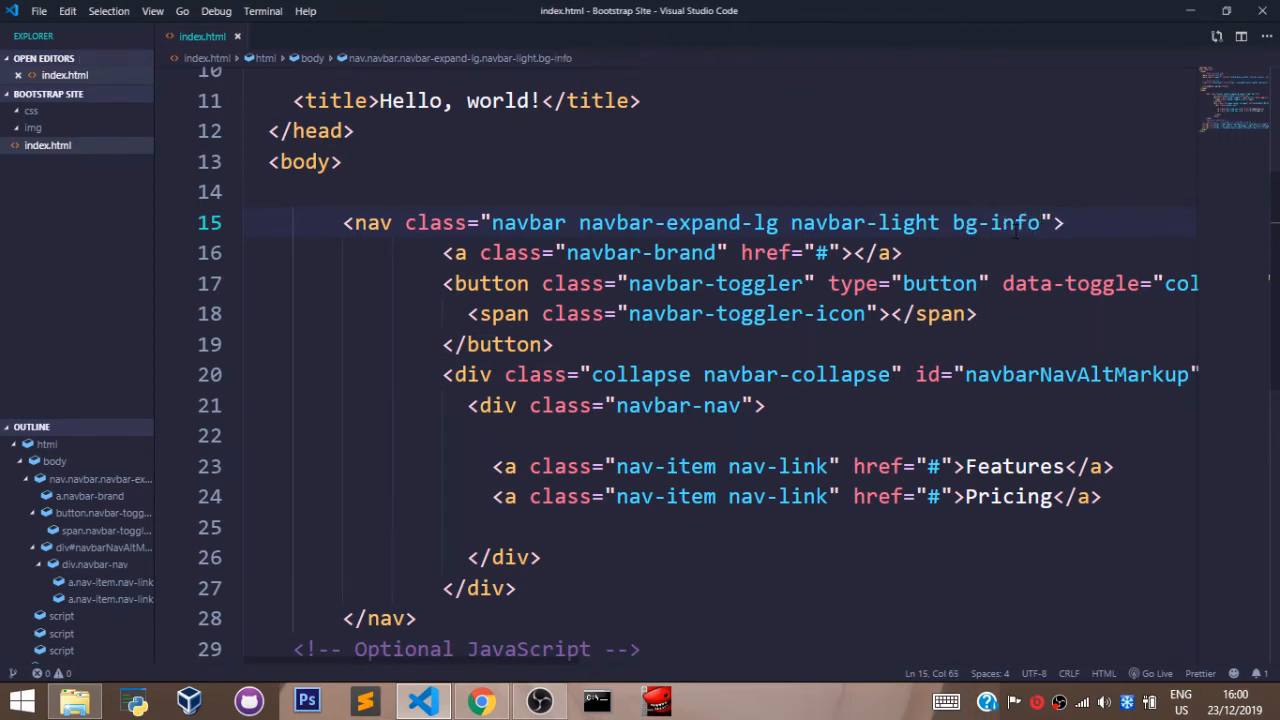
{"action": "key", "text": "BackSpace"}
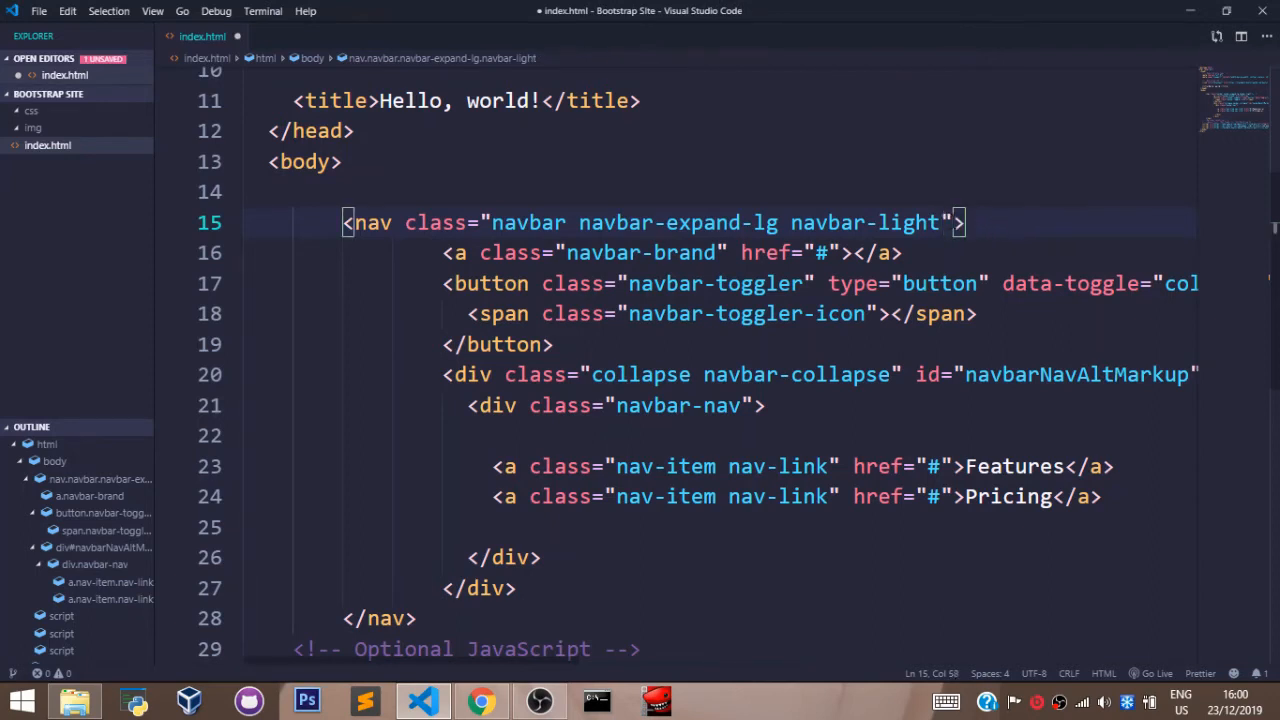
- Add an inline style setting background-color: blue on the navbar
{"action": "type", "text": "style=\"\""}
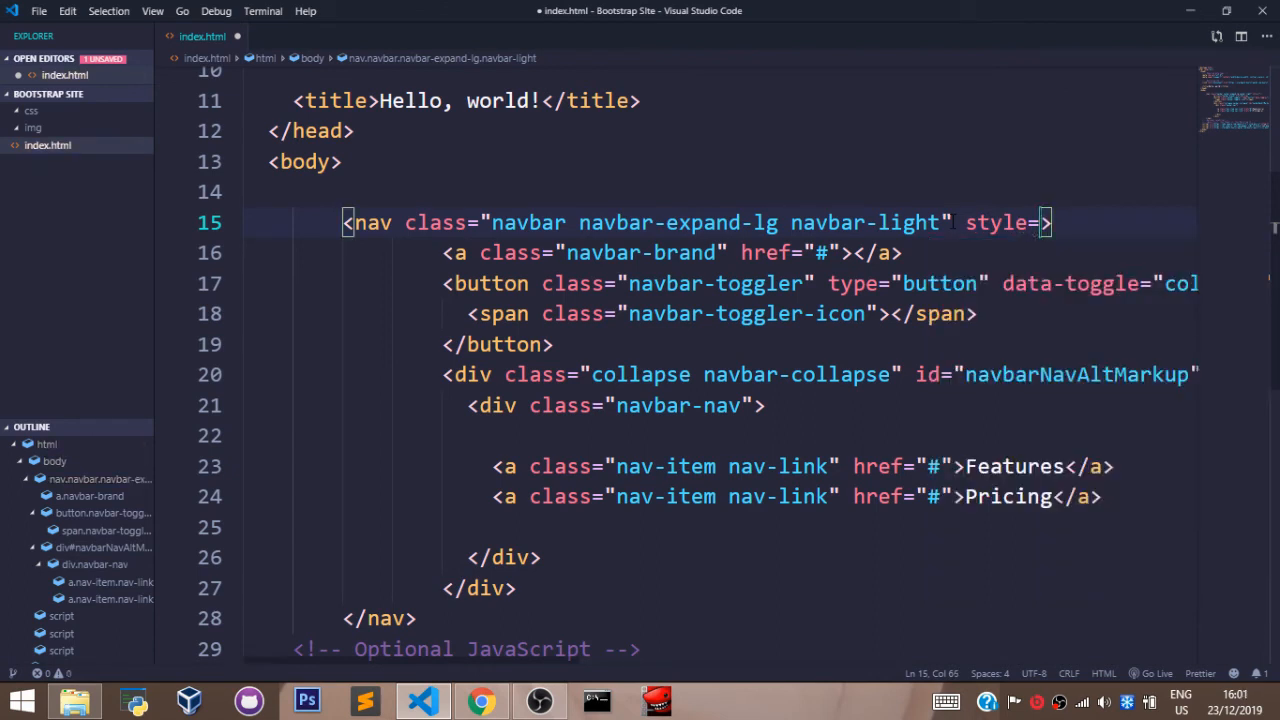
{"action": "type", "text": "back\""}
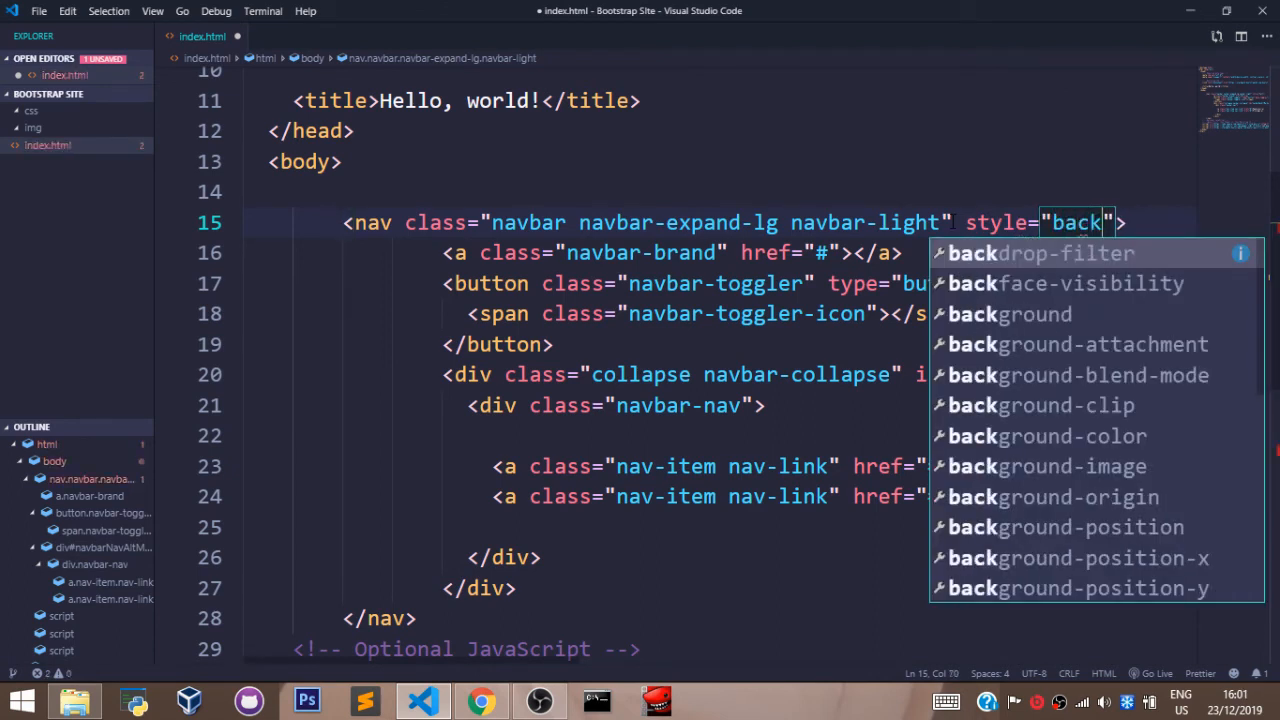
{"action": "type", "text": "ground-color: blue;"}
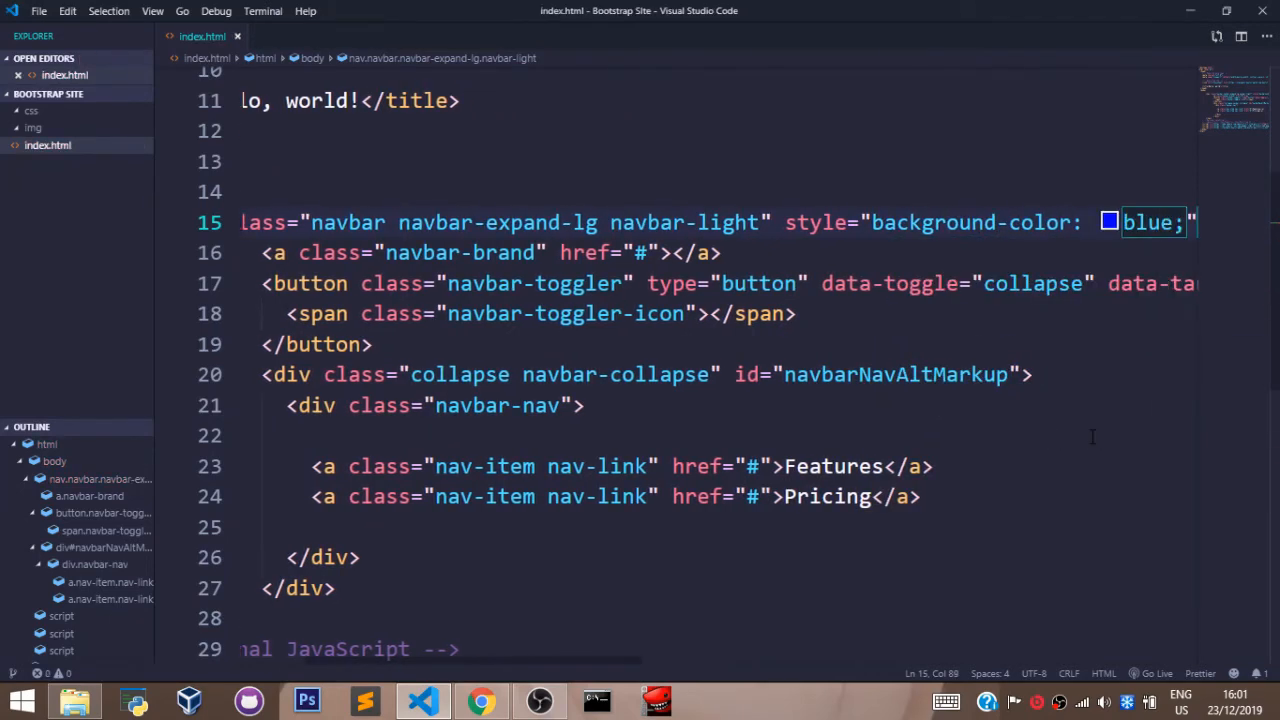
- Reload the page in Chrome to show the blue navbar, then return to the editor
{"action": "left_click", "coordinate": [480, 700]}
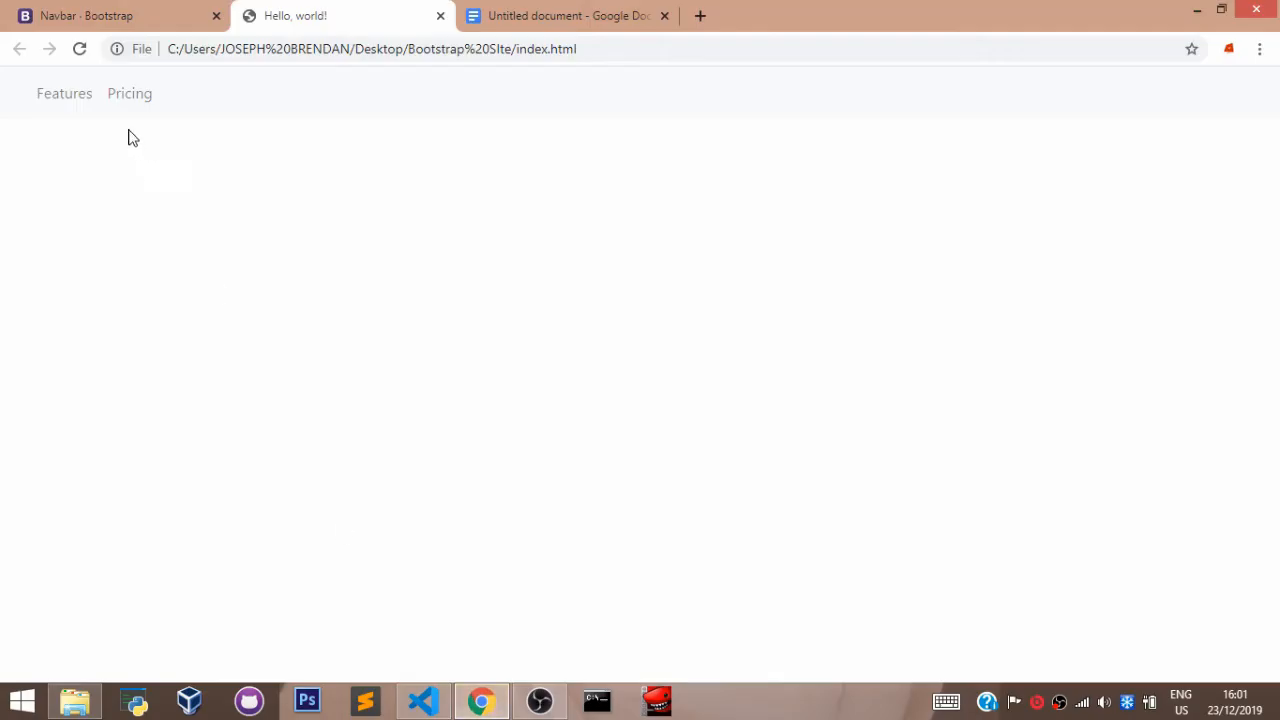
{"action": "left_click", "coordinate": [80, 48]}
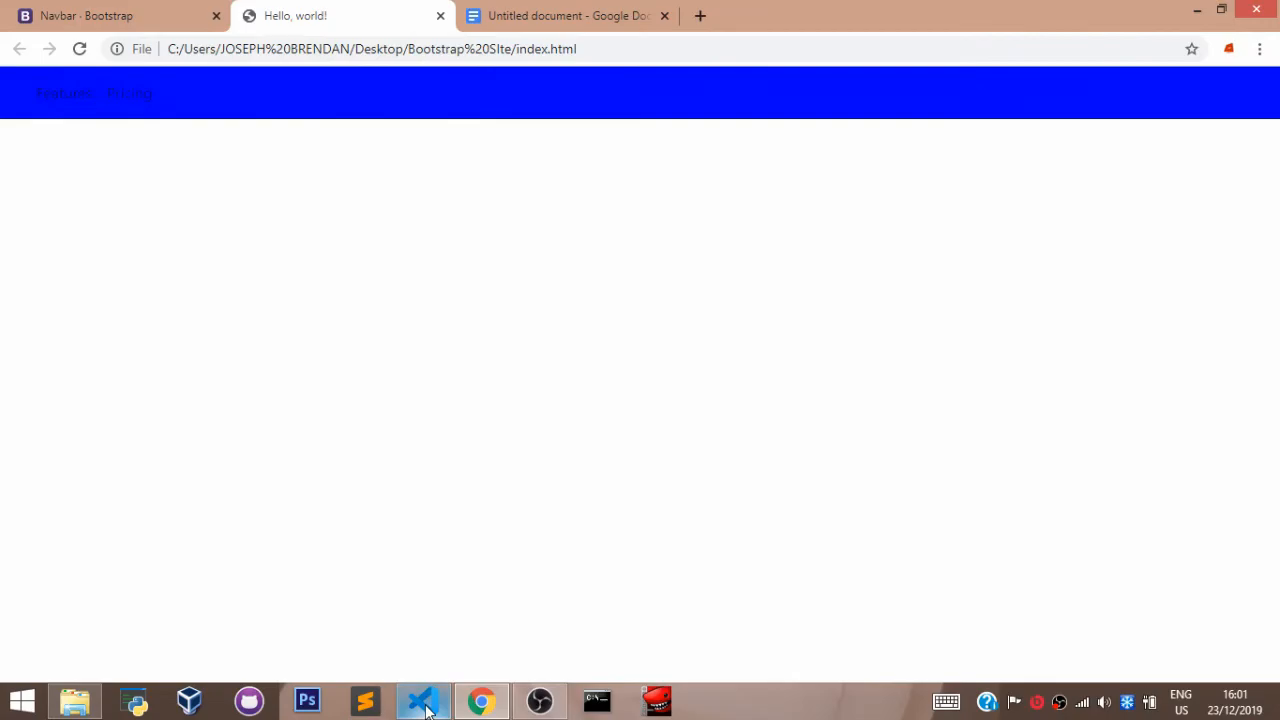
{"action": "left_click", "coordinate": [420, 700]}
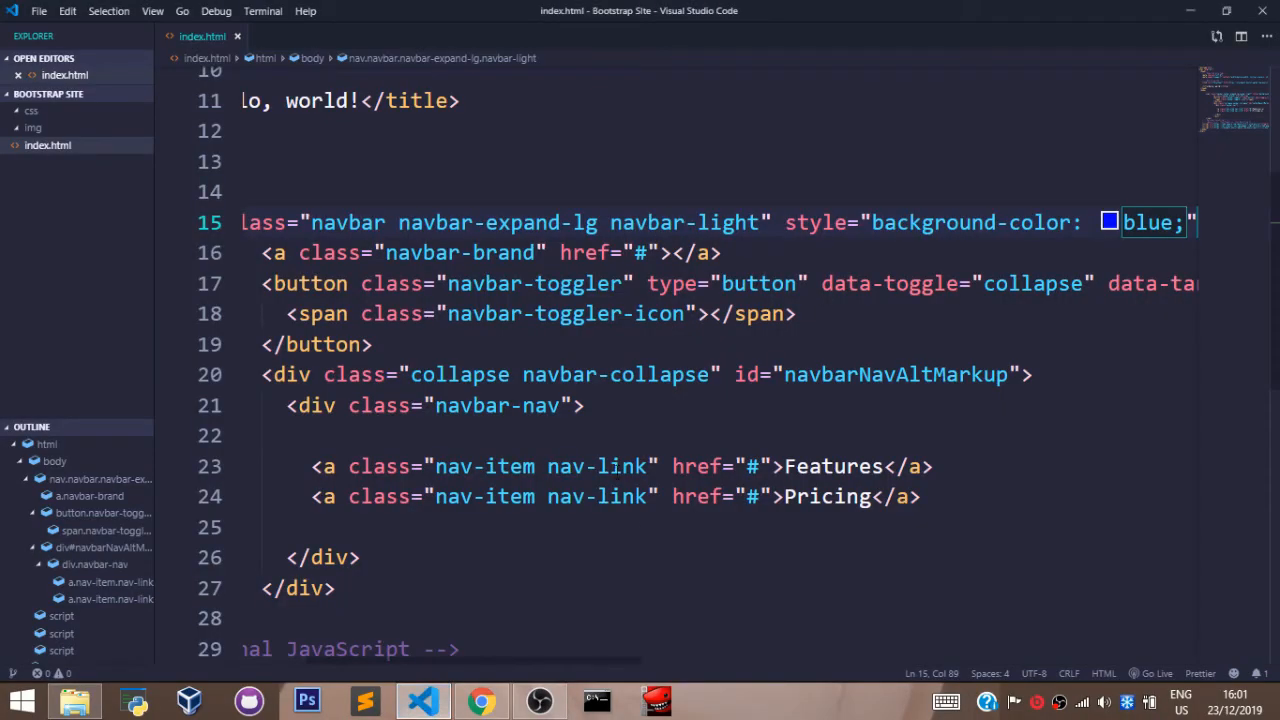
- Add the text-white class to the Features and Pricing nav-link anchors
{"action": "left_click", "coordinate": [616, 466]}
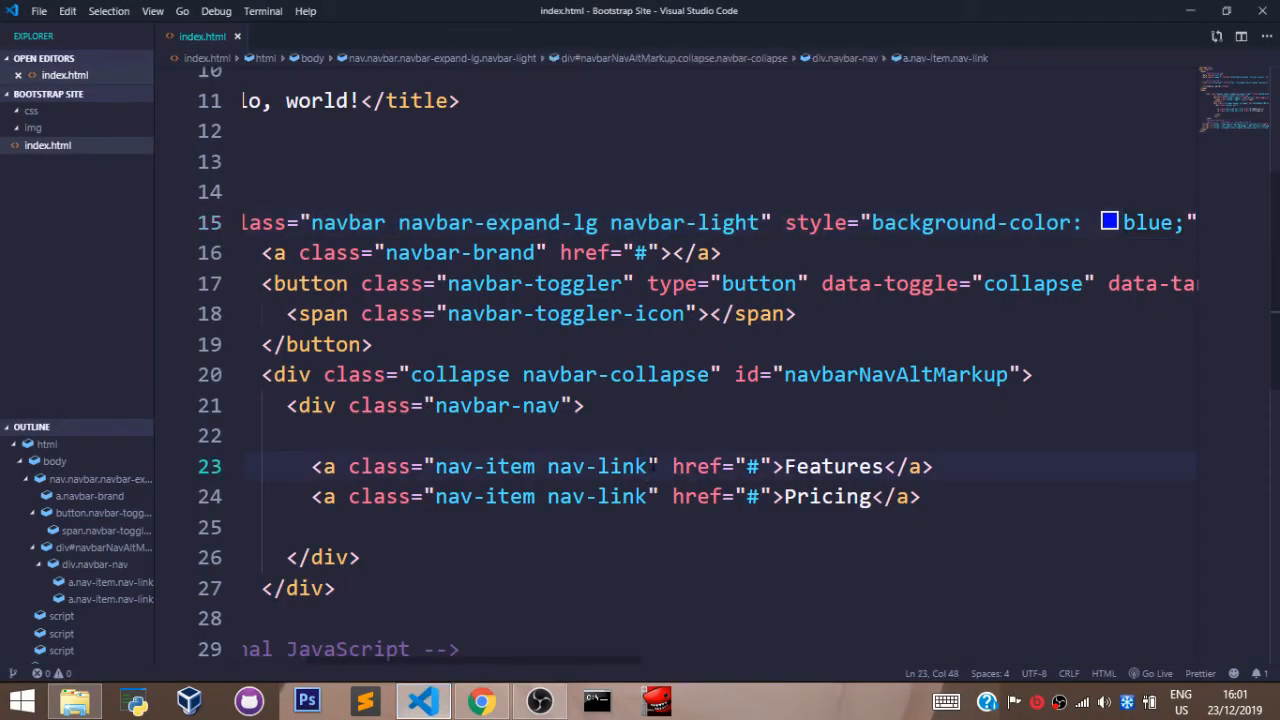
{"action": "type", "text": "text-whi"}
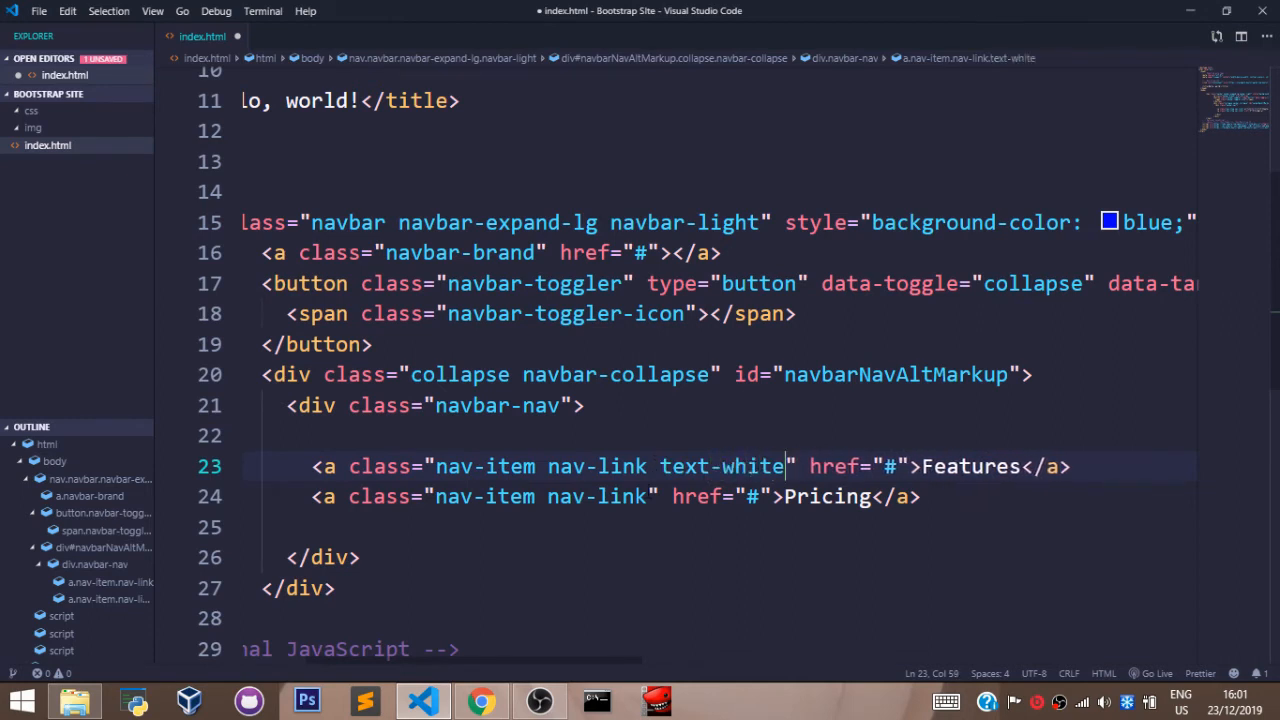
{"action": "type", "text": "text-w"}
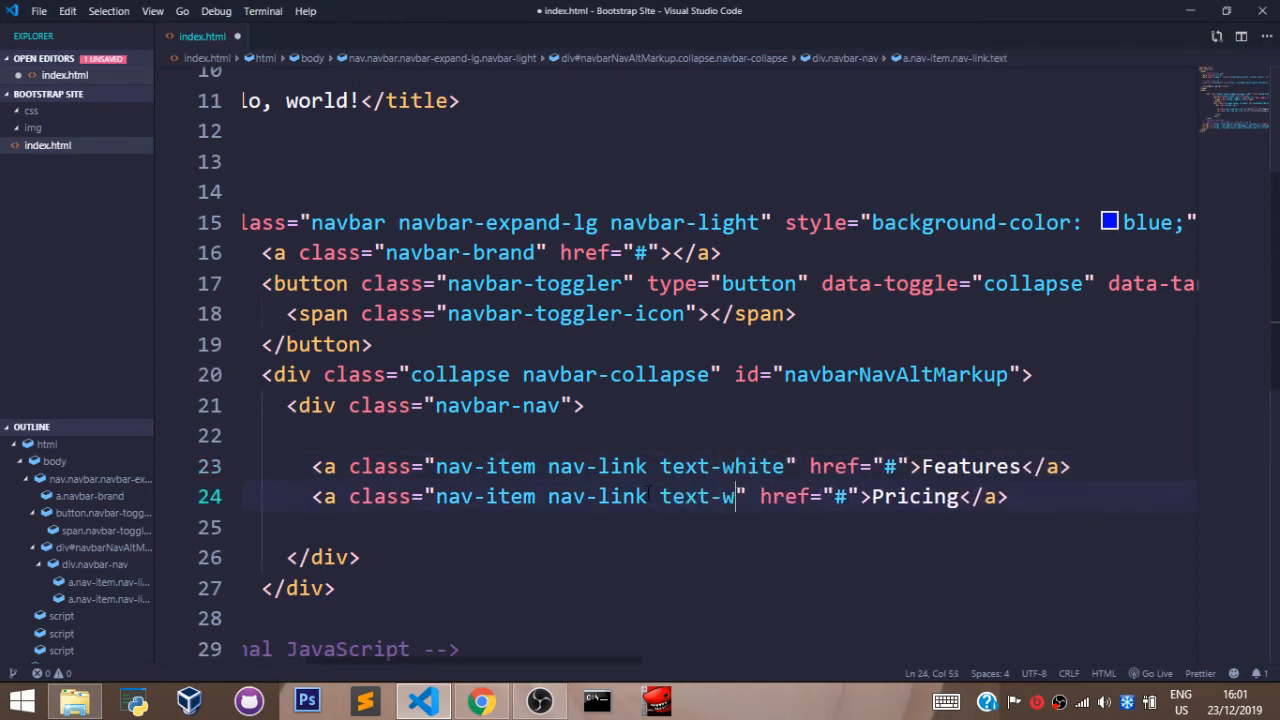
{"action": "type", "text": "hite"}
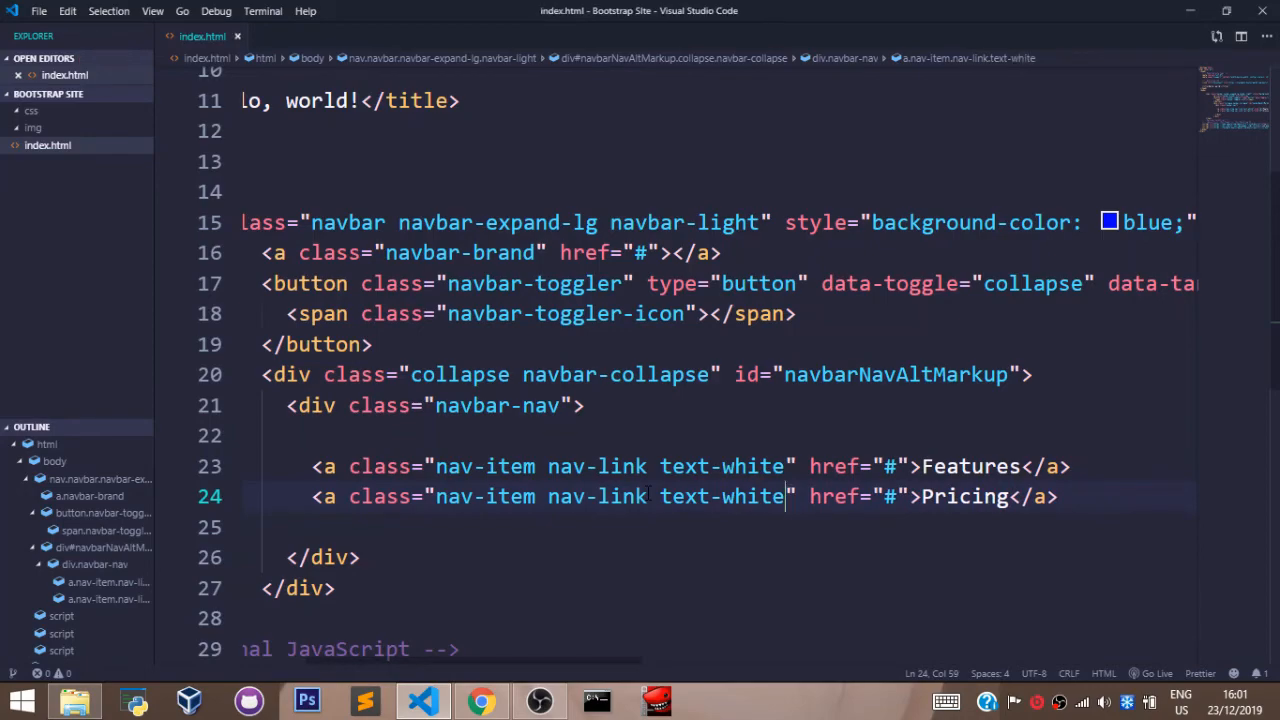
{"action": "left_click", "coordinate": [480, 700]}
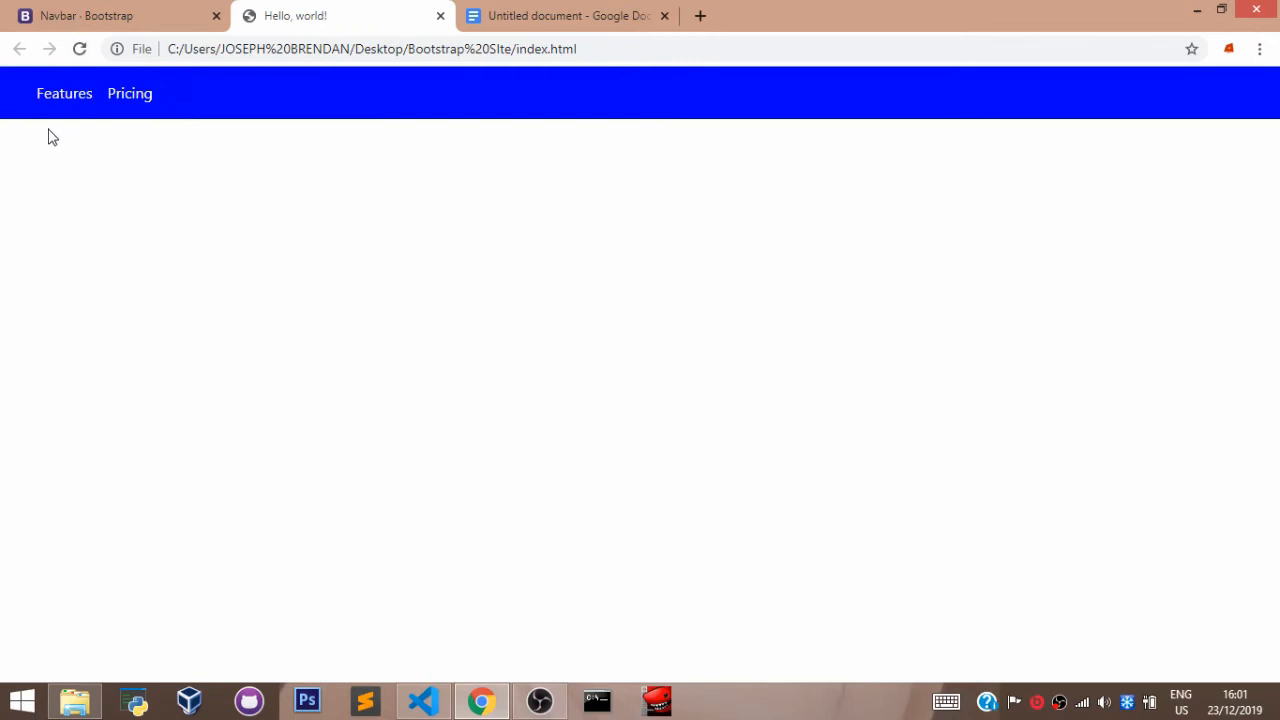
{"action": "mouse_move", "coordinate": [64, 94]}
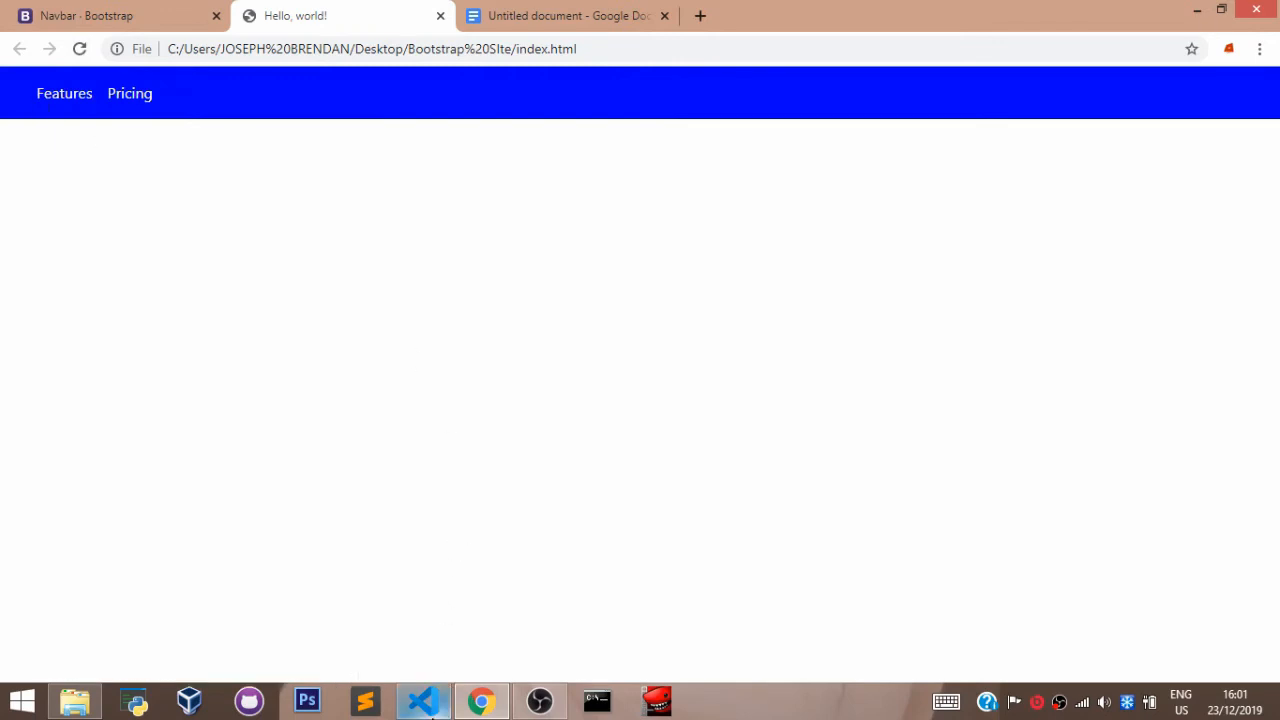
- Return to the editor after seeing the white links on the blue navbar
{"action": "left_click", "coordinate": [422, 700]}
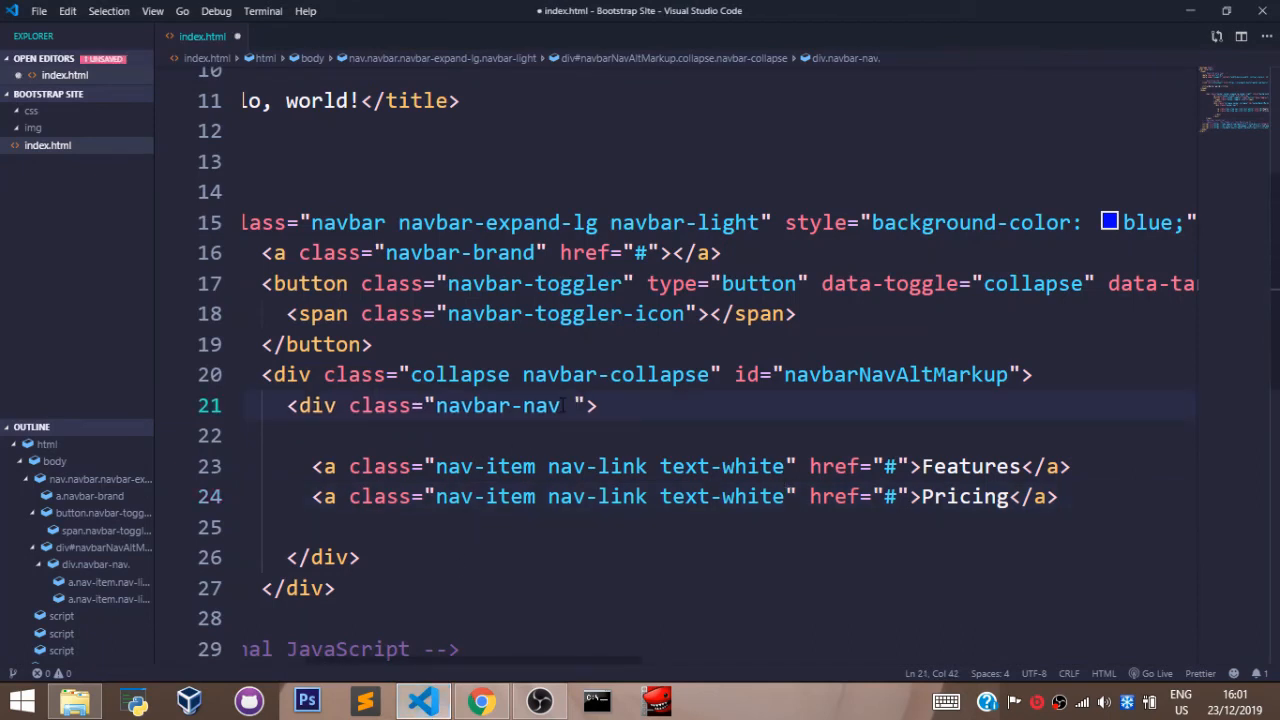
- Add ml-lg-auto to the navbar-nav div and save the file
{"action": "type", "text": "ml-lg"}
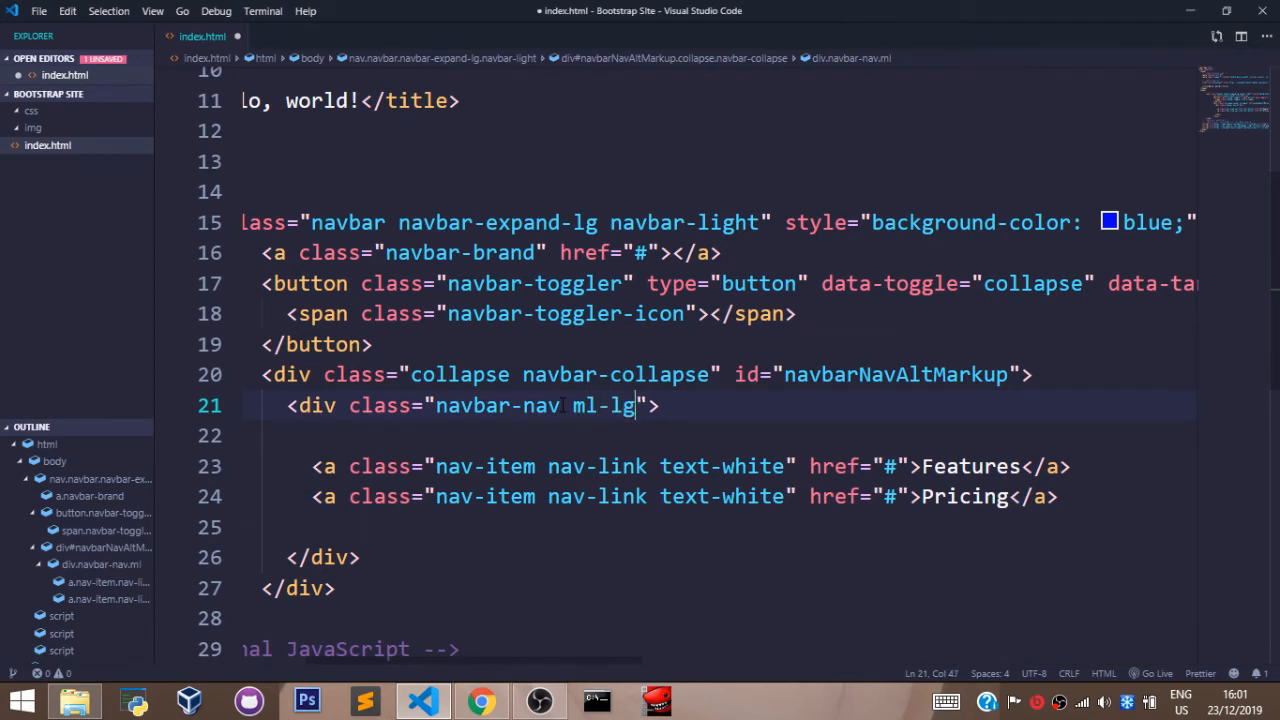
{"action": "type", "text": "-auto"}
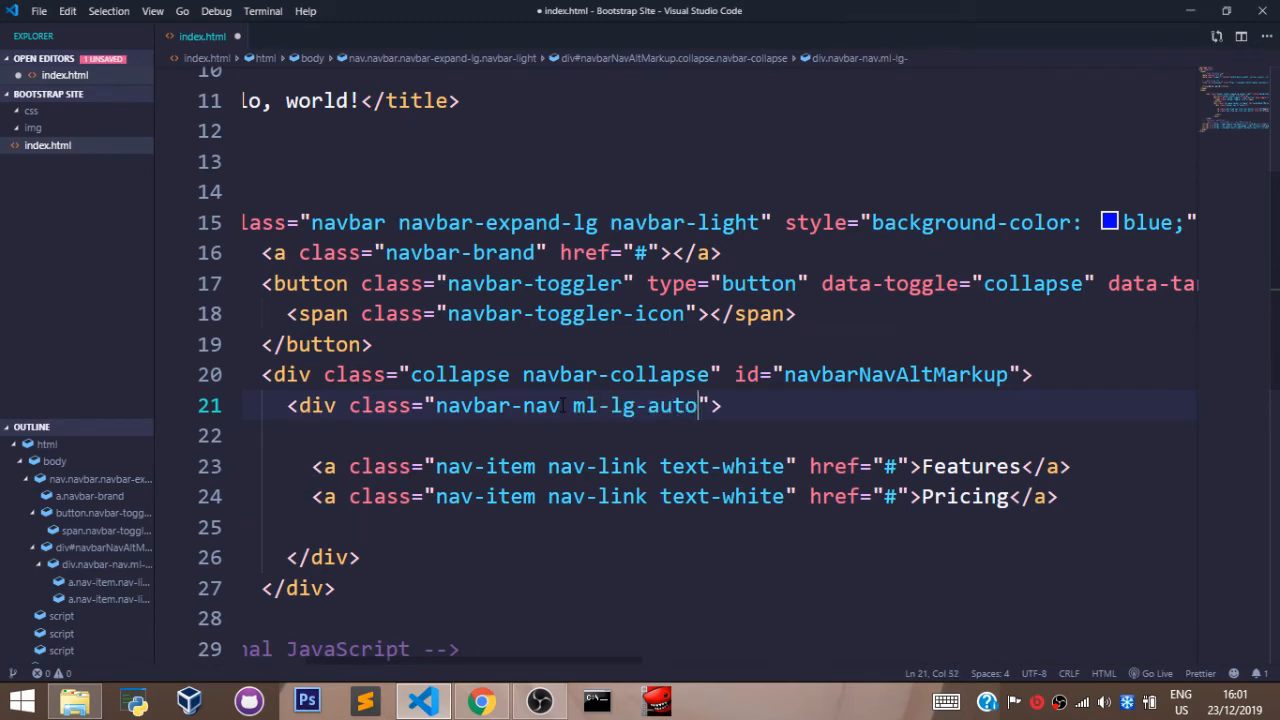
{"action": "key", "text": "ctrl+s"}
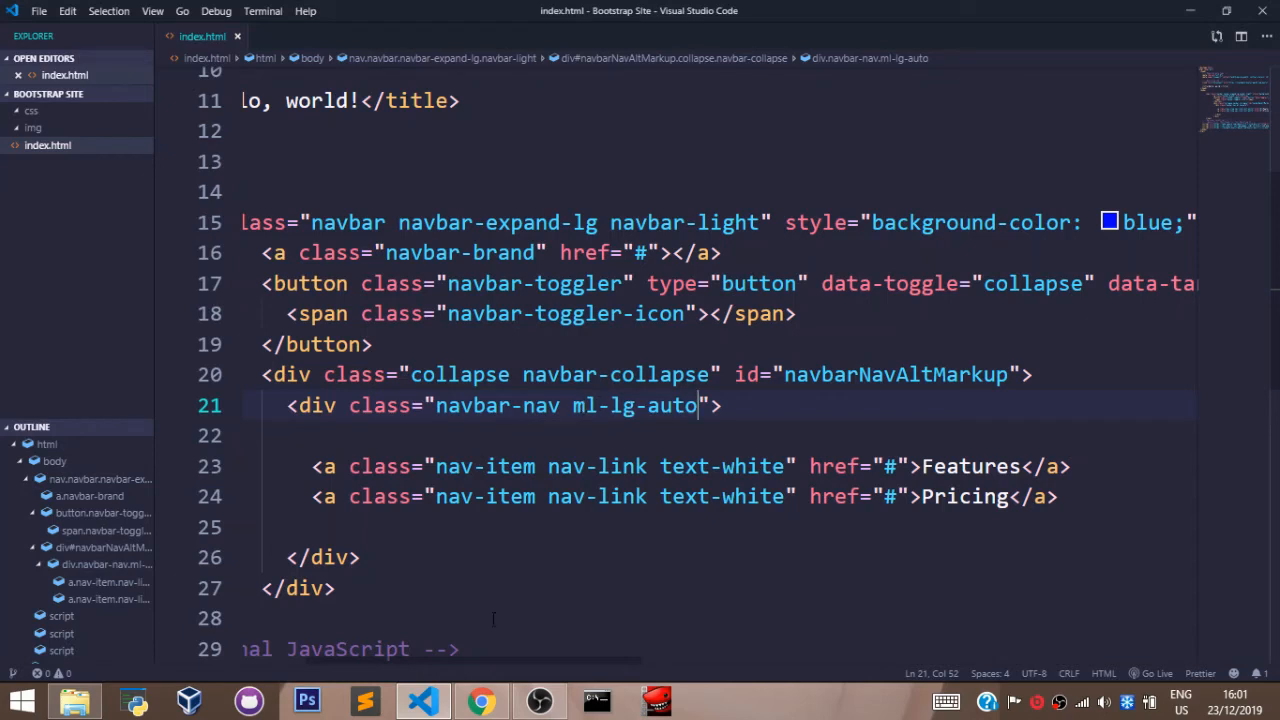
{"action": "left_click", "coordinate": [480, 700]}
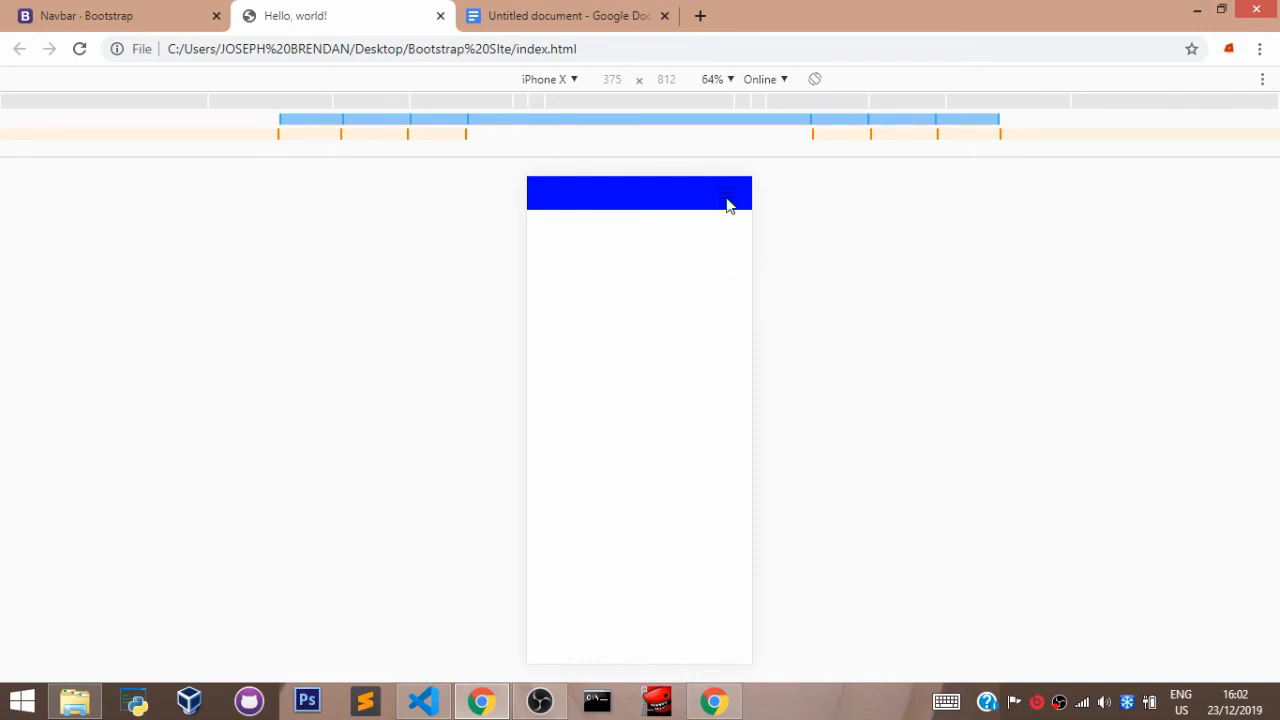
- Expand and collapse the navbar toggler menu in the iPhone X preview
{"action": "left_click", "coordinate": [724, 196]}
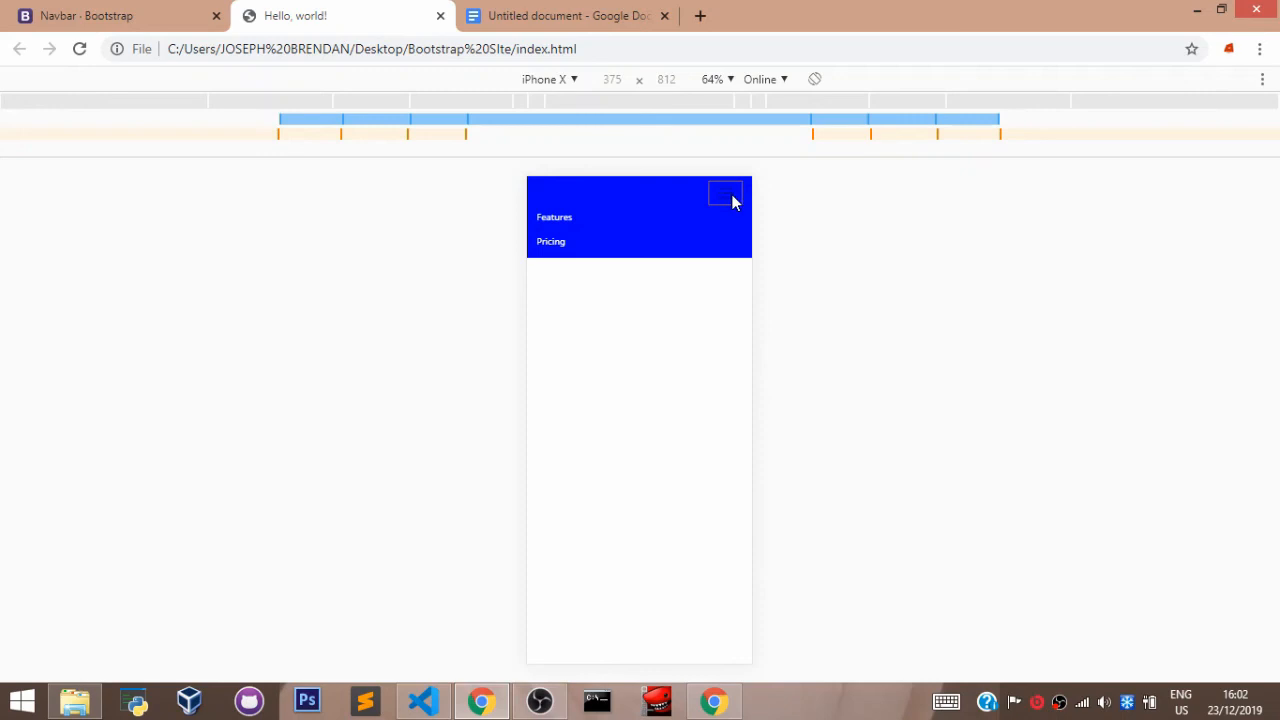
{"action": "left_click", "coordinate": [724, 192]}
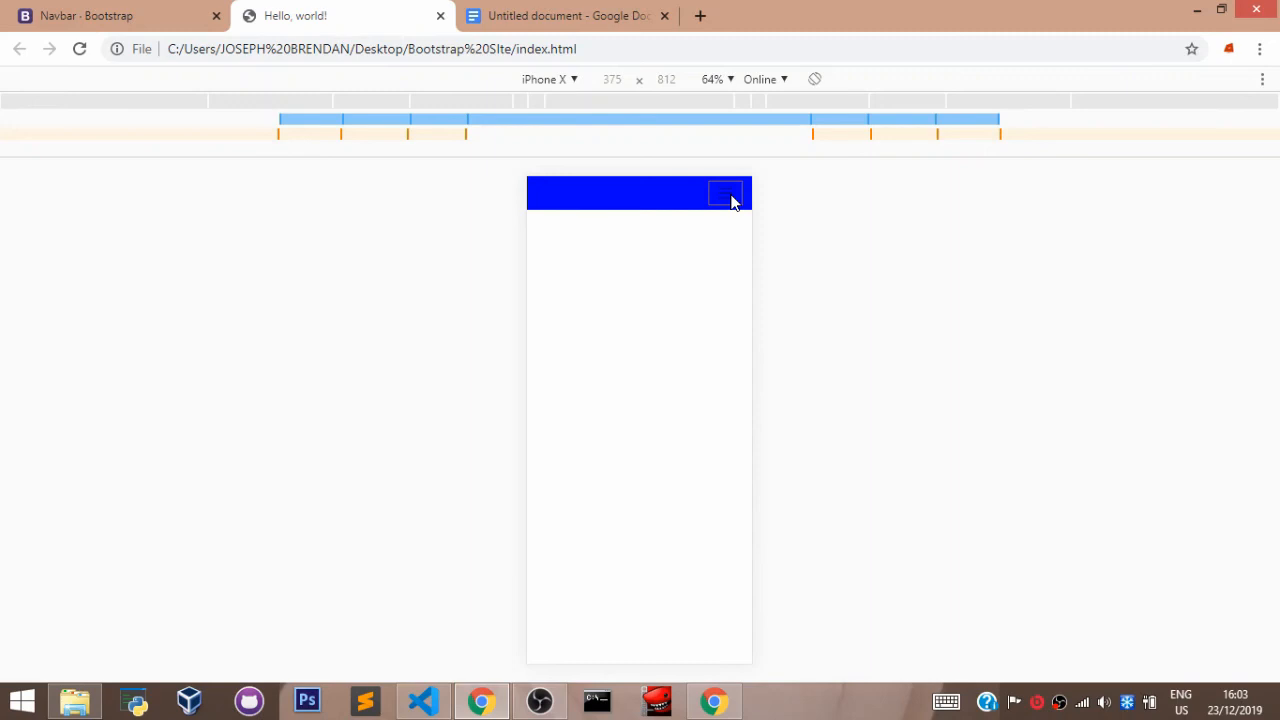
{"action": "mouse_move", "coordinate": [540, 690]}
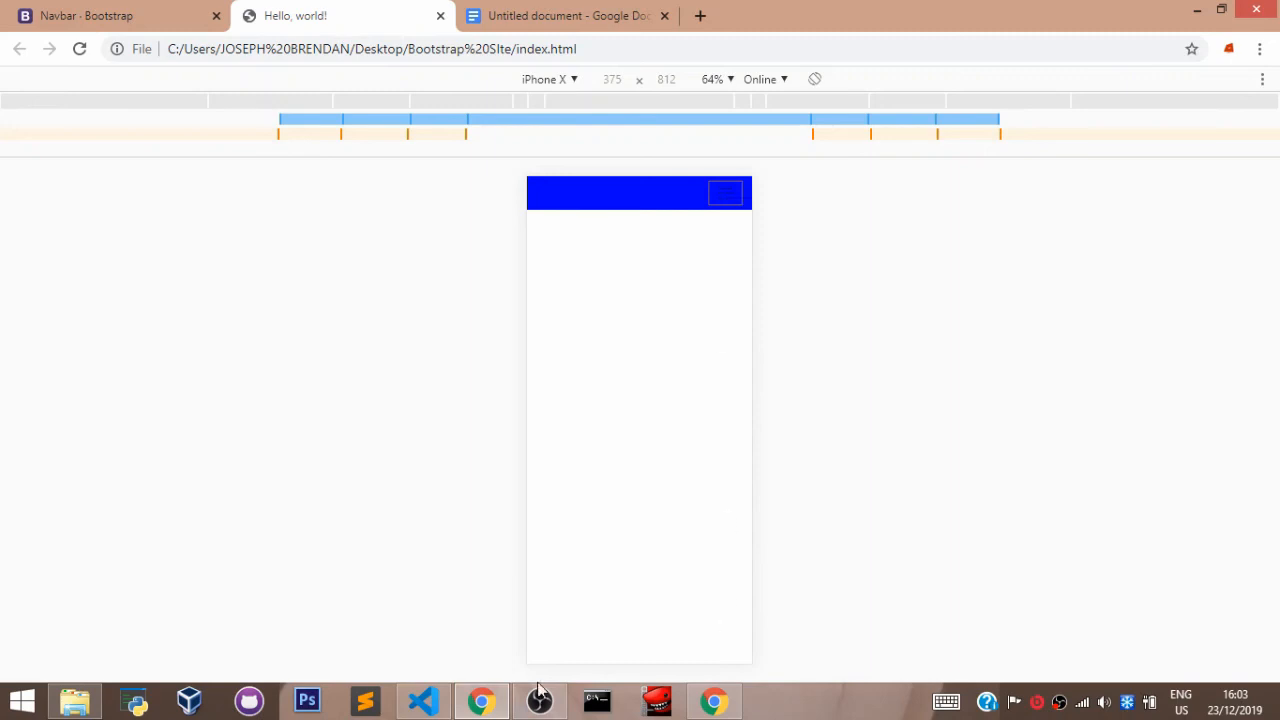